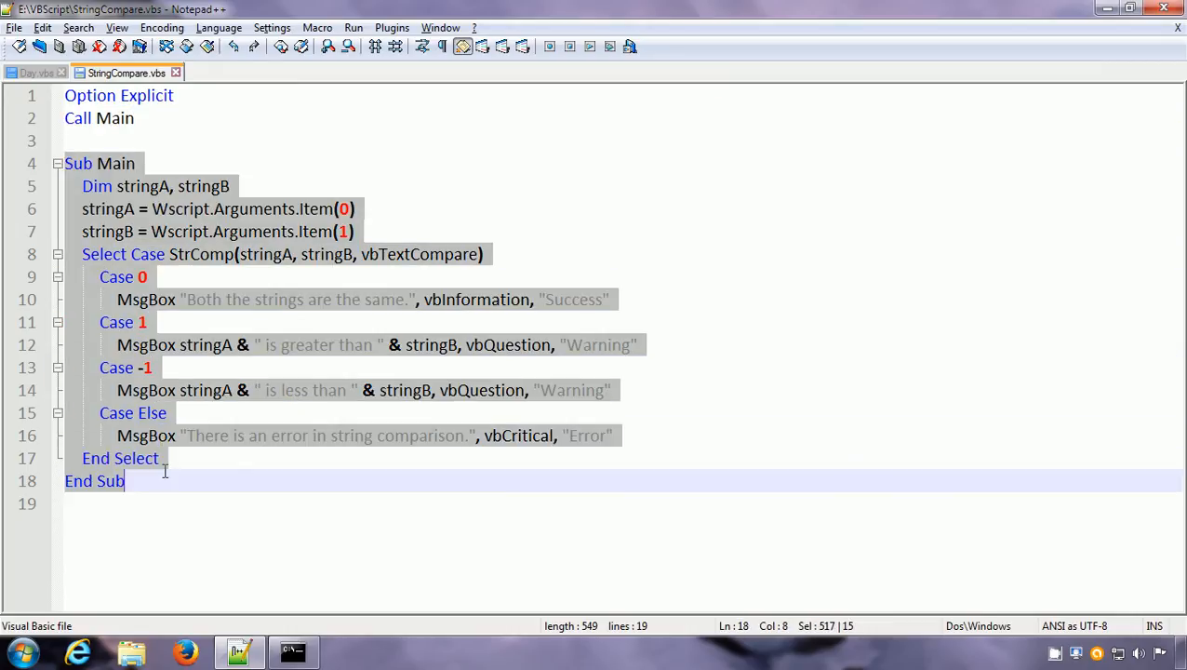
Highlight the StrComp arguments and the Case 0 Success message box parts to explain them.
{"action": "left_click", "coordinate": [259, 185]}
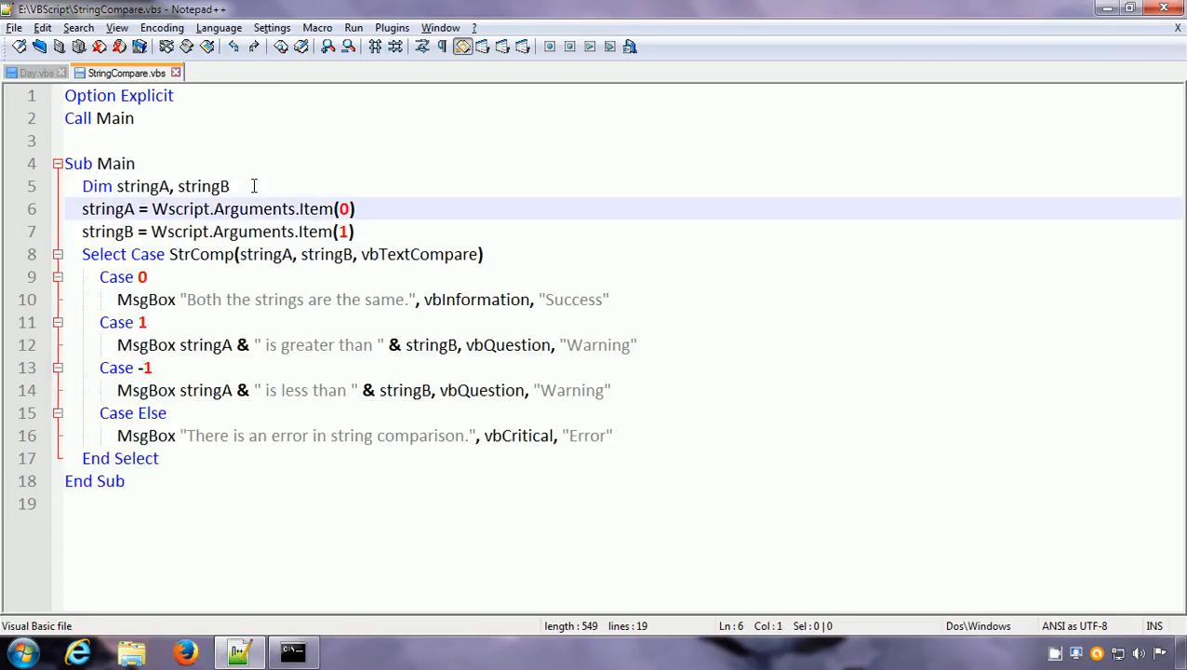
{"action": "triple_click", "coordinate": [218, 208]}
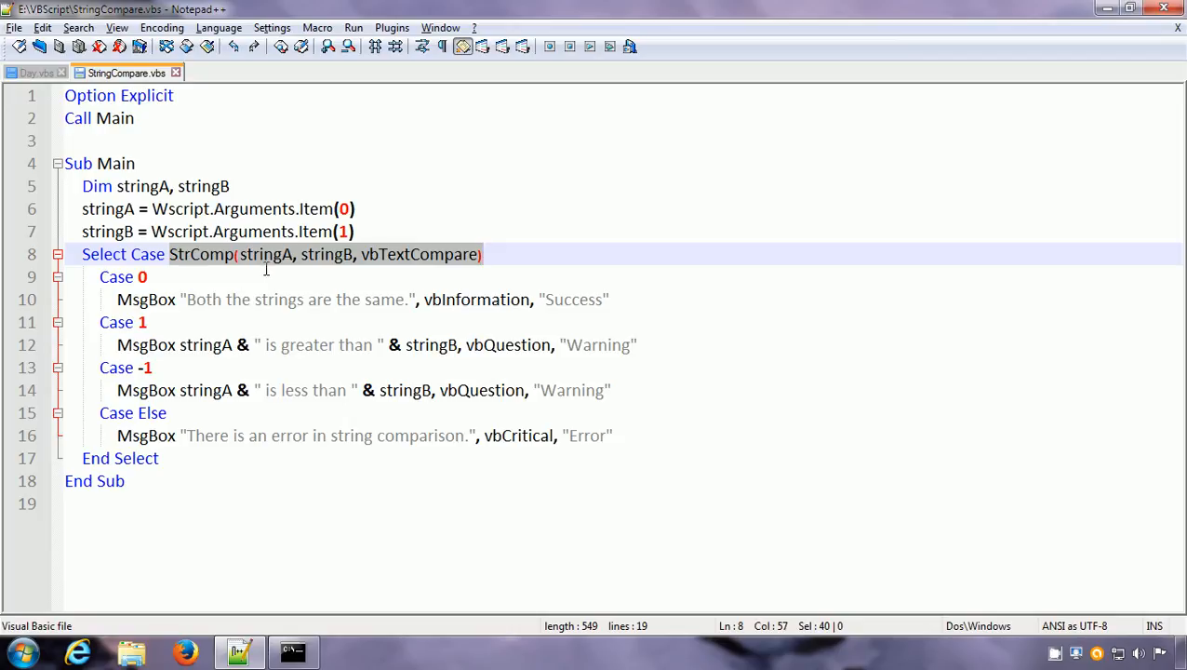
{"action": "double_click", "coordinate": [267, 254]}
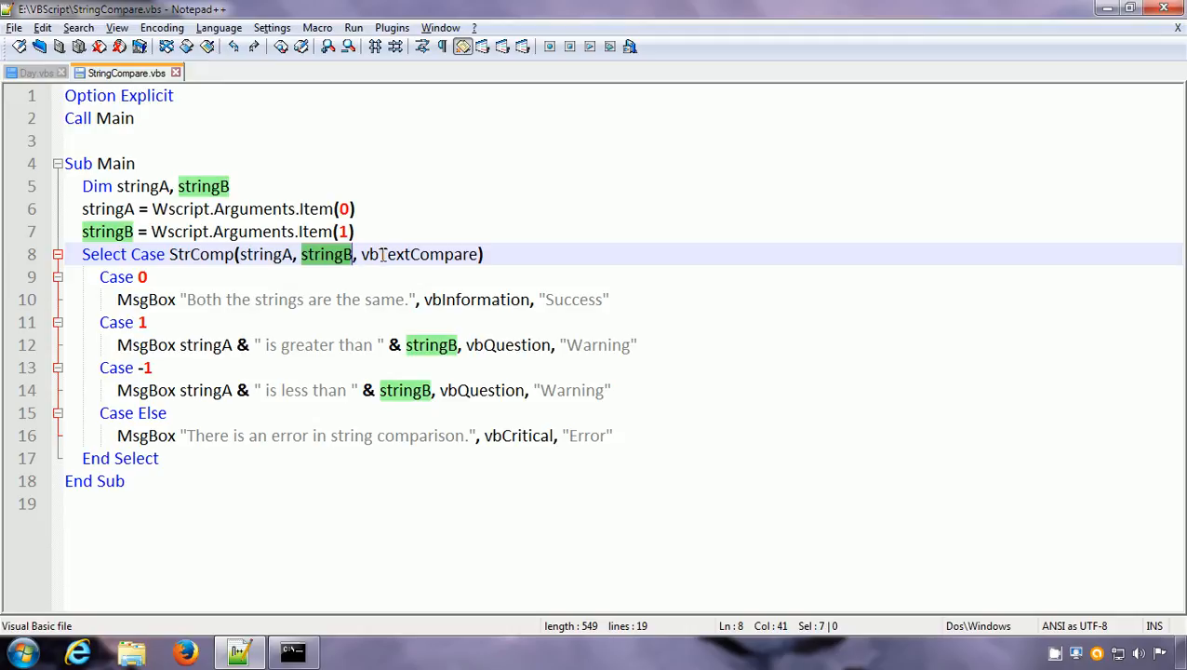
{"action": "double_click", "coordinate": [420, 254]}
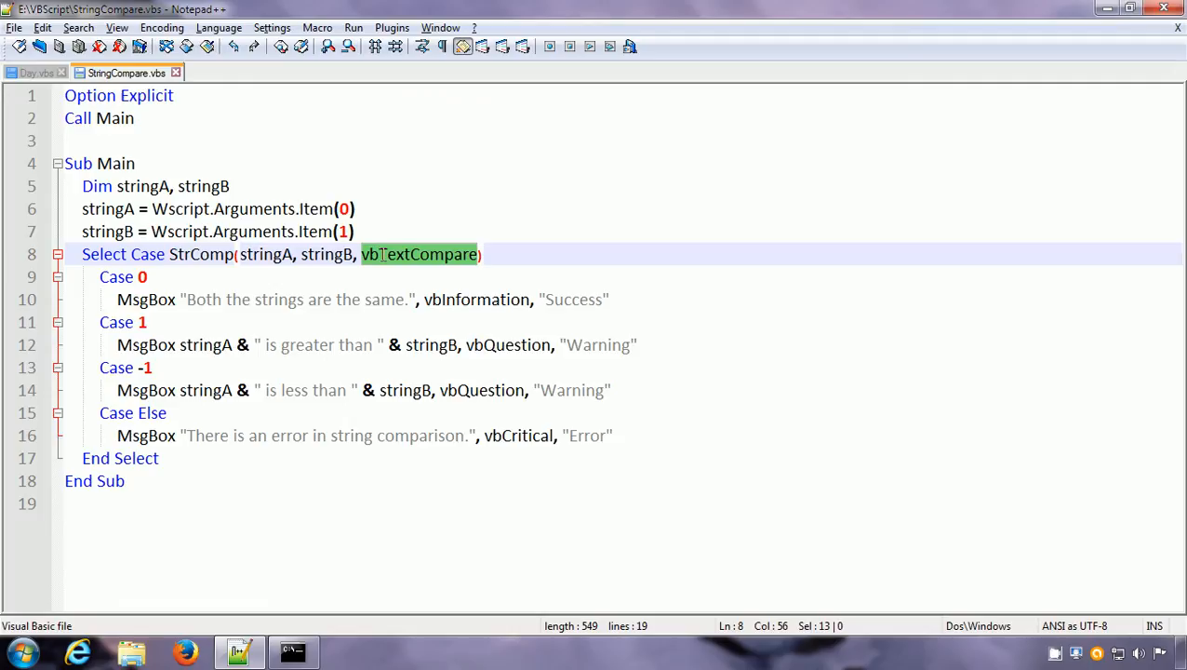
{"action": "mouse_move", "coordinate": [387, 263]}
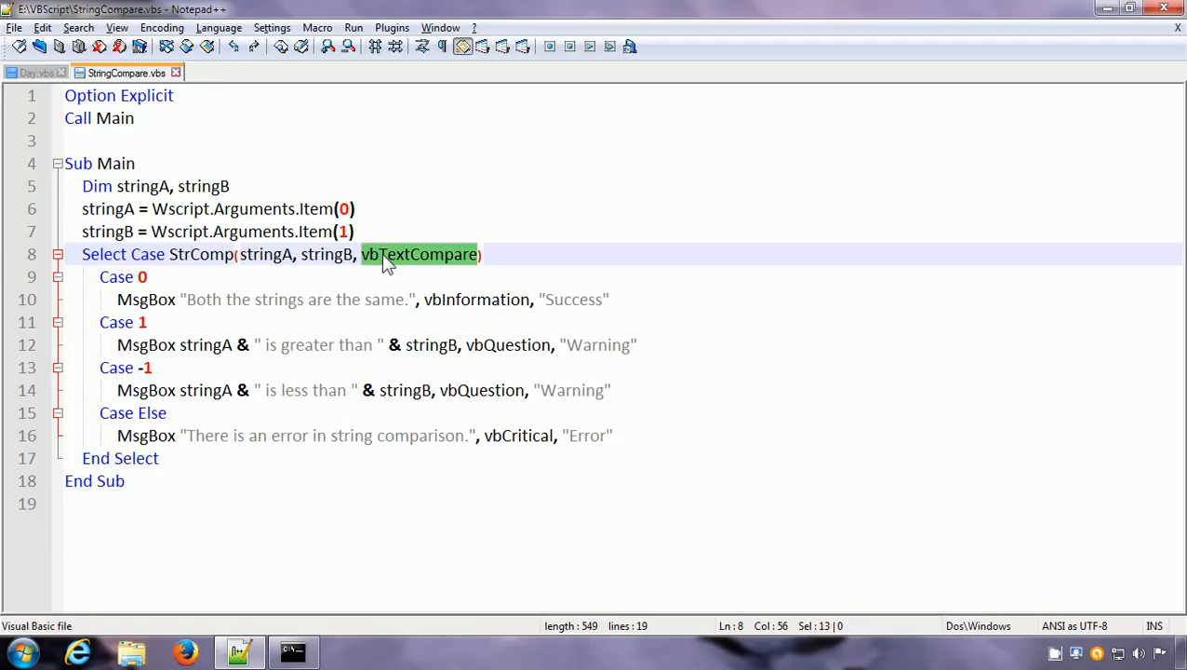
{"action": "mouse_move", "coordinate": [246, 269]}
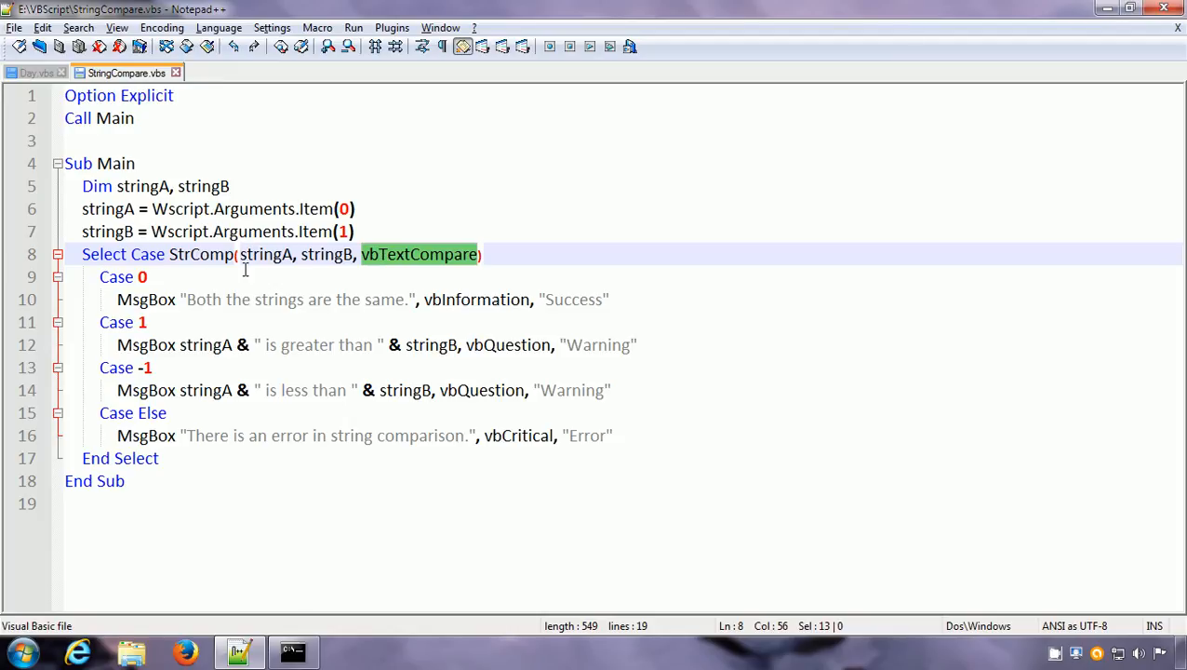
{"action": "left_click", "coordinate": [149, 277]}
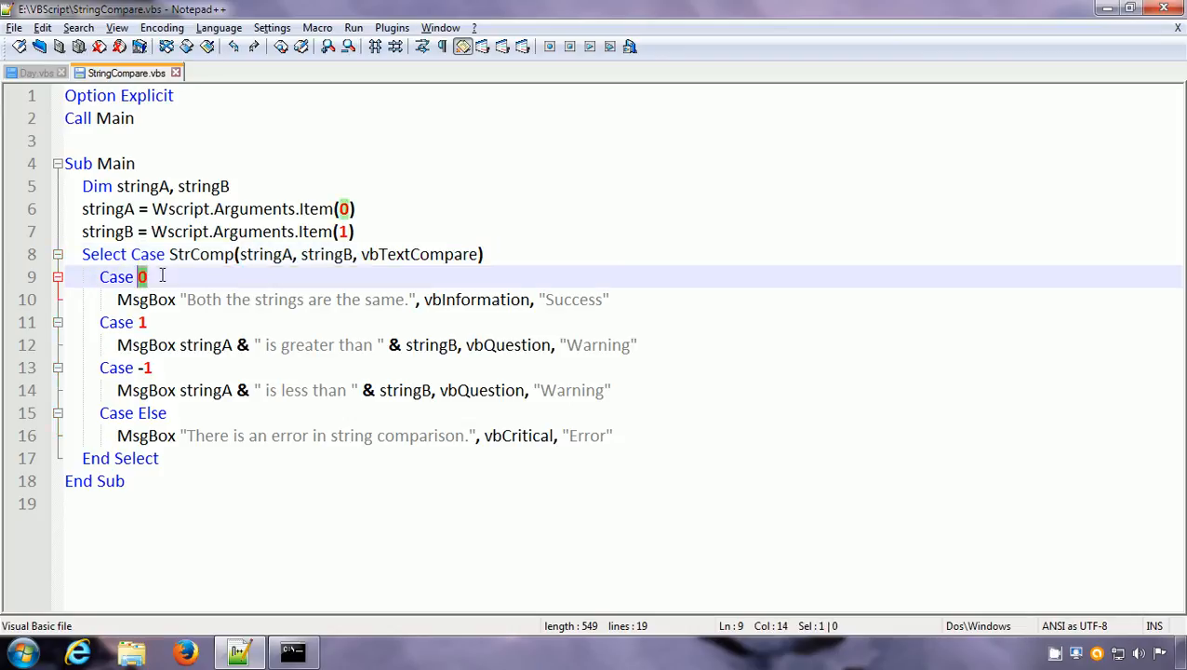
{"action": "left_click", "coordinate": [117, 299]}
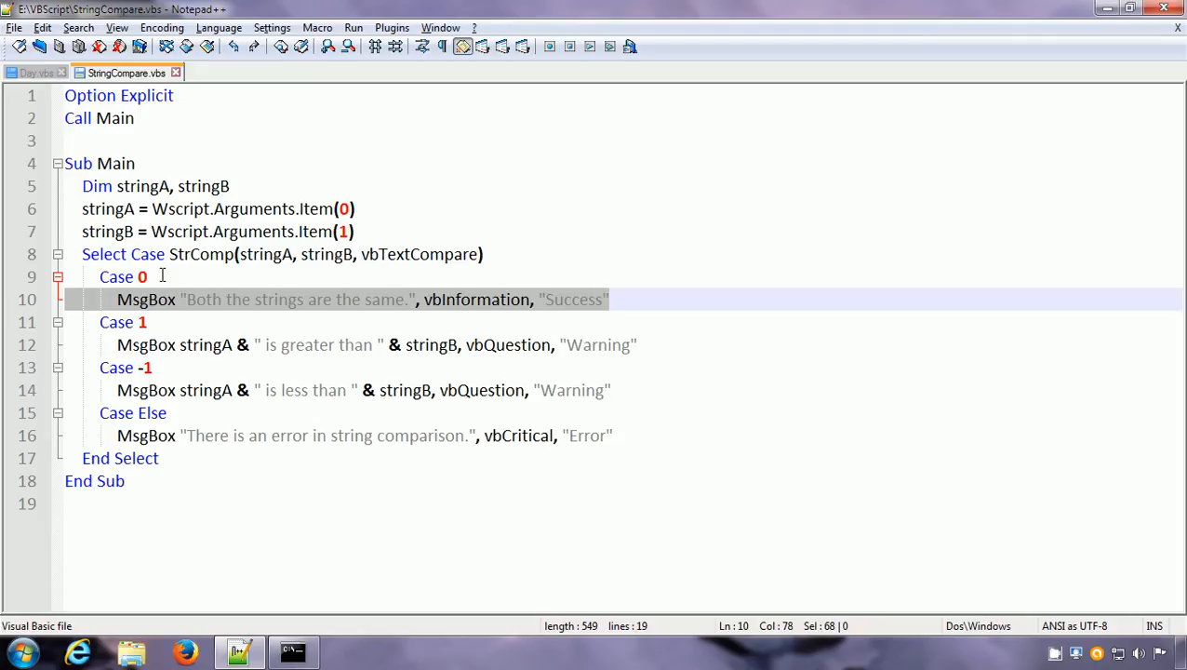
{"action": "mouse_move", "coordinate": [398, 319]}
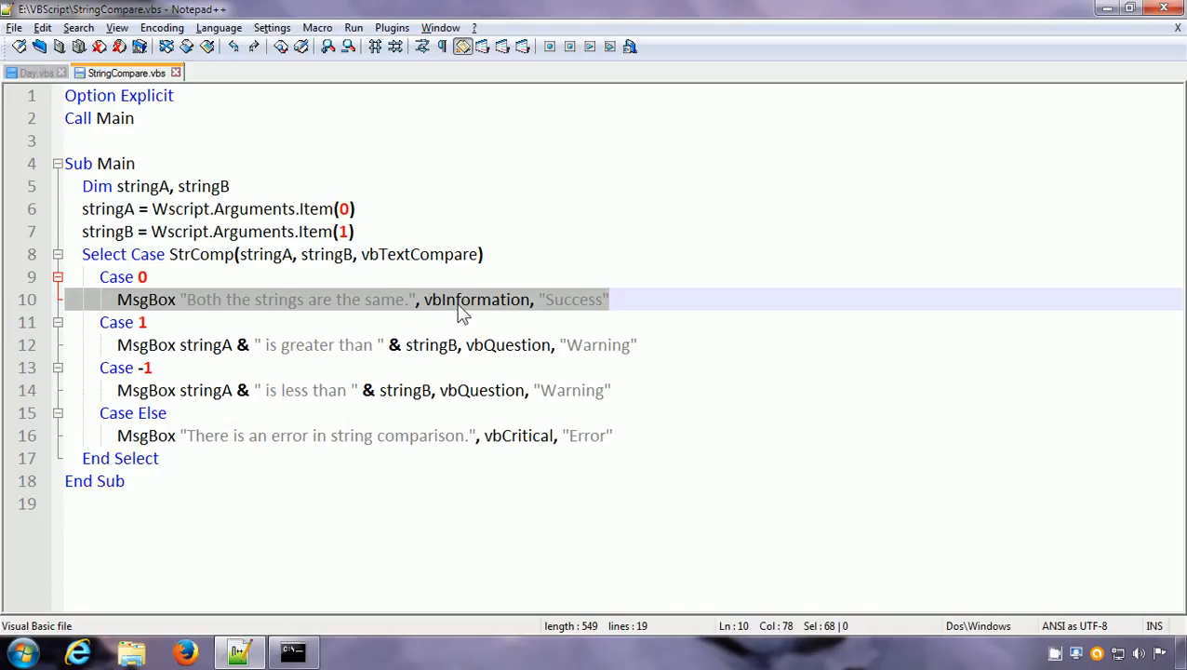
{"action": "mouse_move", "coordinate": [202, 311]}
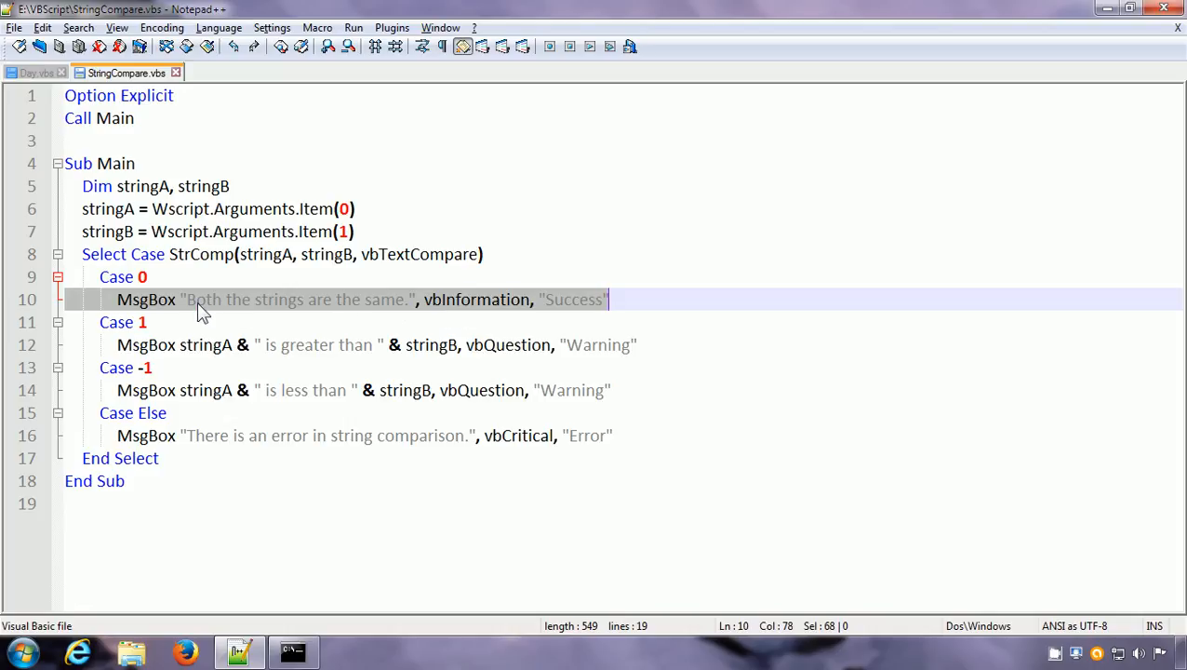
{"action": "left_click", "coordinate": [364, 298]}
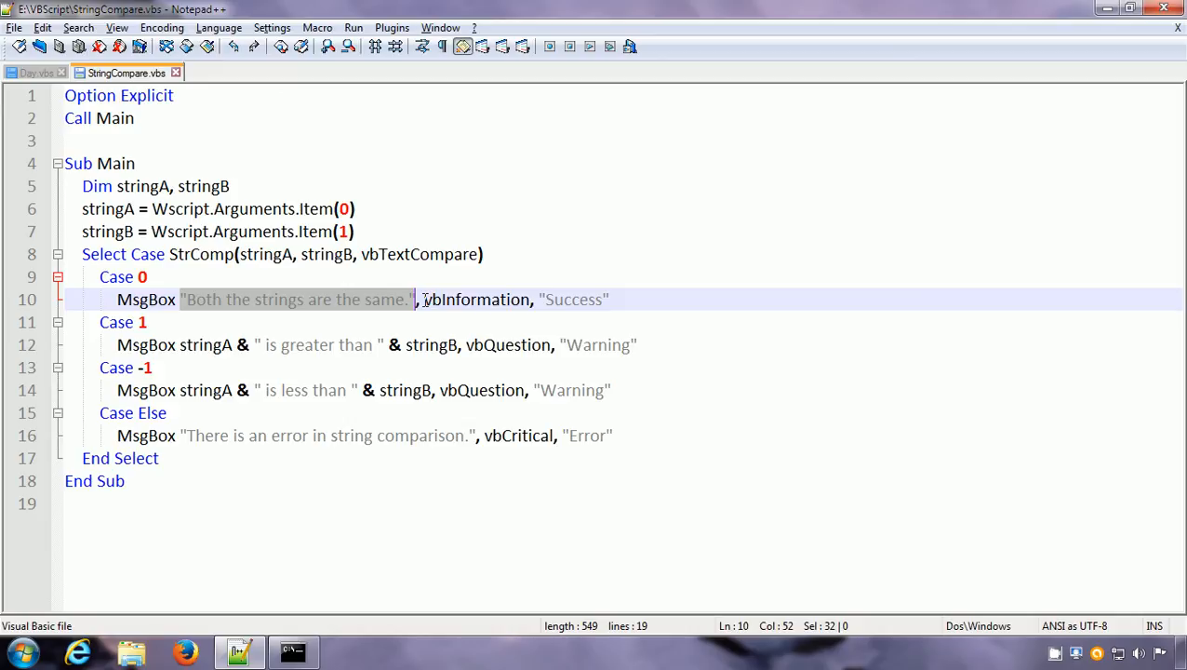
{"action": "double_click", "coordinate": [475, 299]}
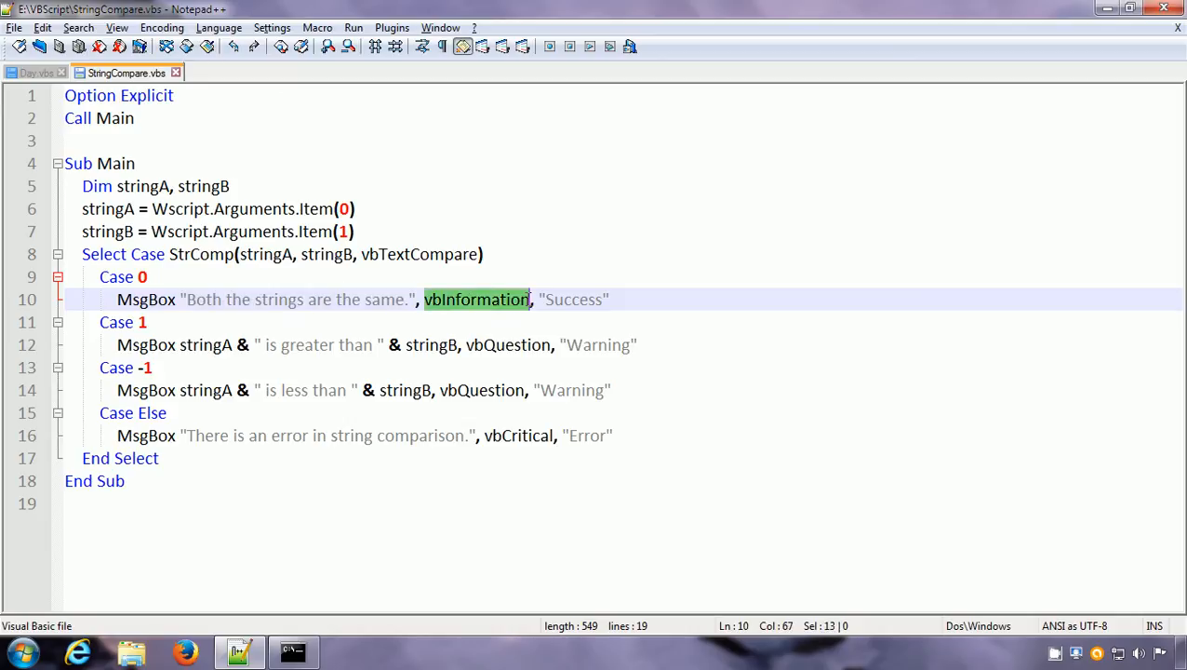
{"action": "mouse_move", "coordinate": [441, 314]}
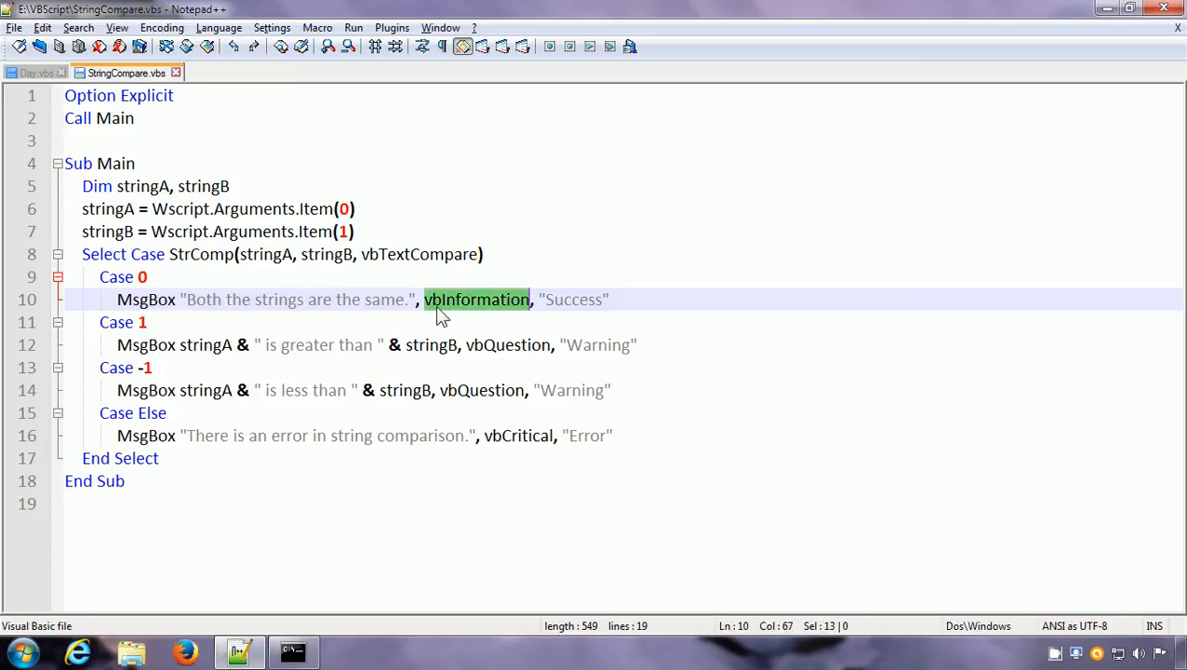
{"action": "mouse_move", "coordinate": [479, 316]}
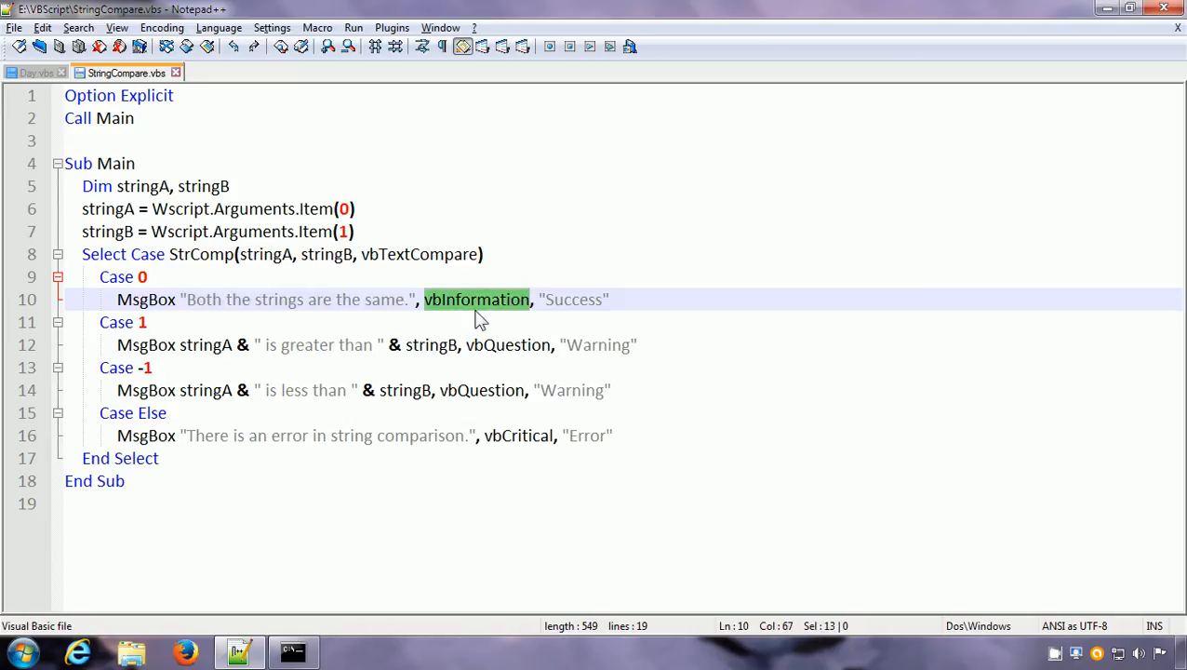
{"action": "double_click", "coordinate": [572, 298]}
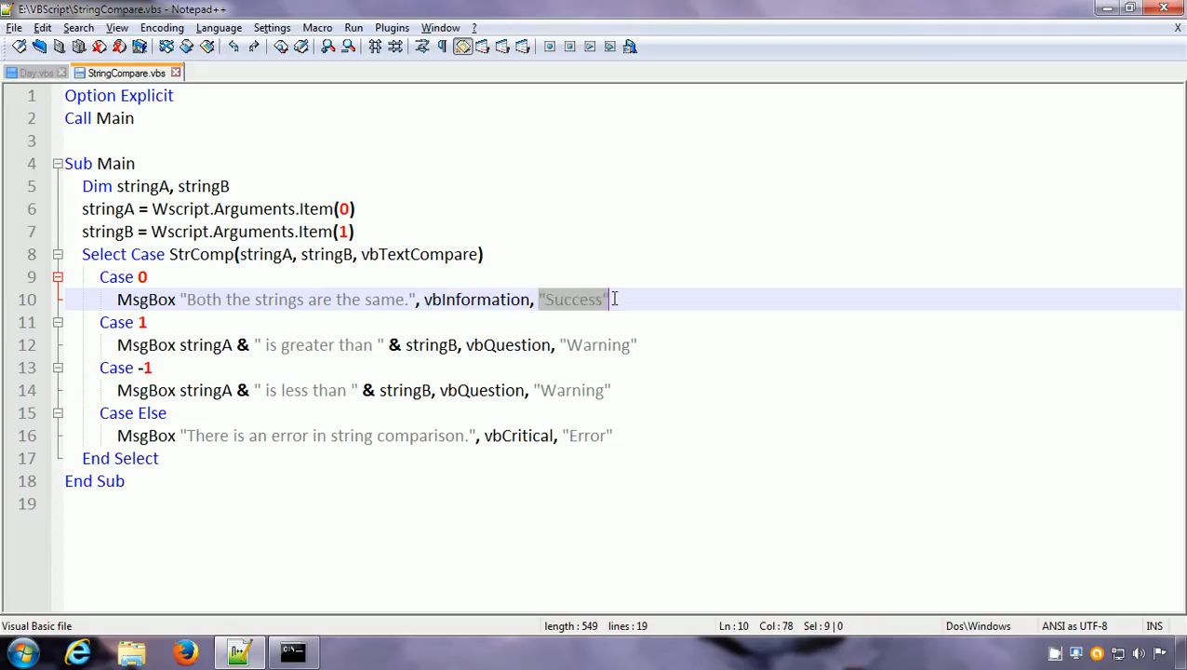
{"action": "mouse_move", "coordinate": [383, 275]}
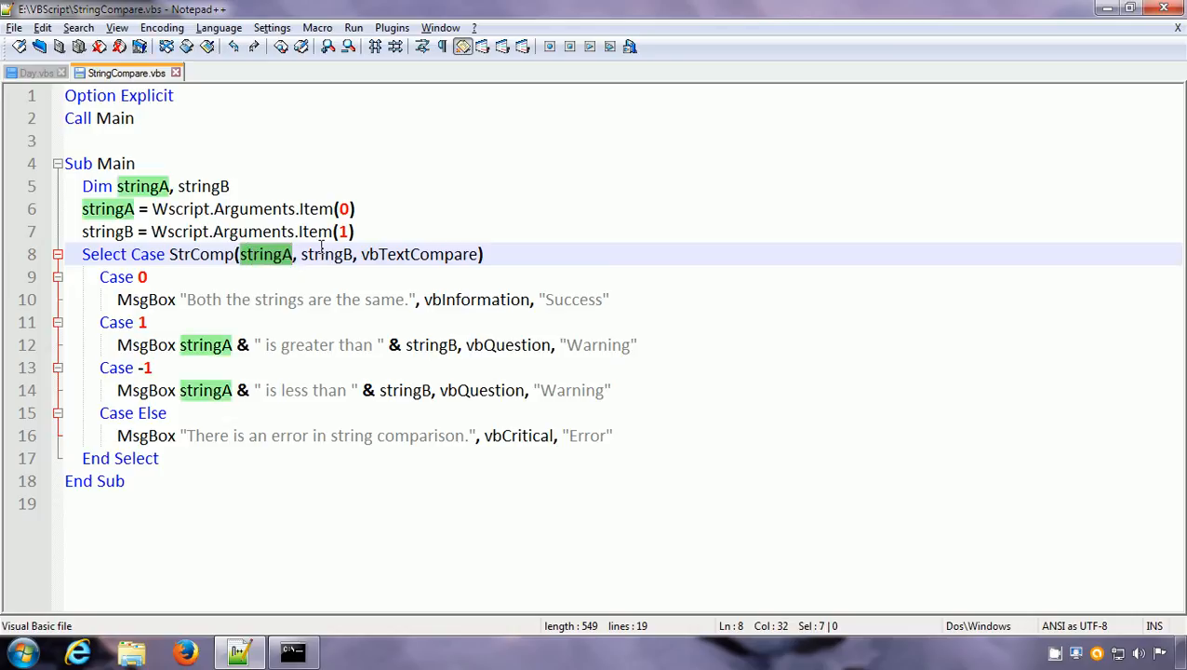
{"action": "mouse_move", "coordinate": [218, 254]}
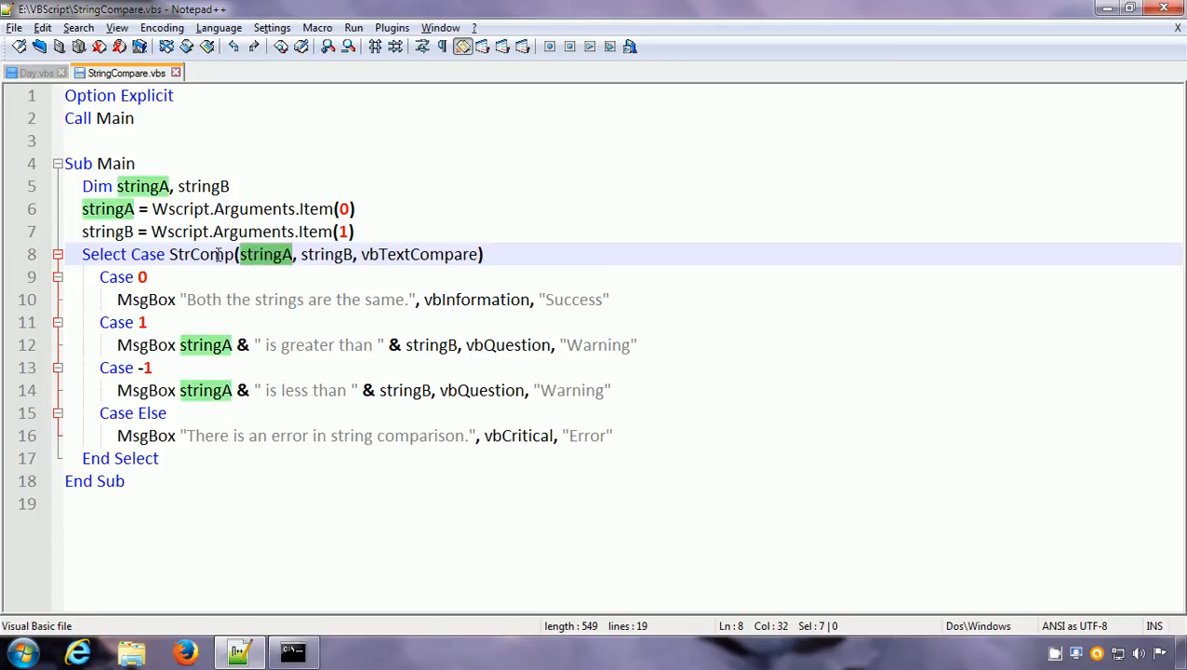
Highlight the Case 1, Case -1 and Case Else branches while explaining them.
{"action": "left_click", "coordinate": [163, 322]}
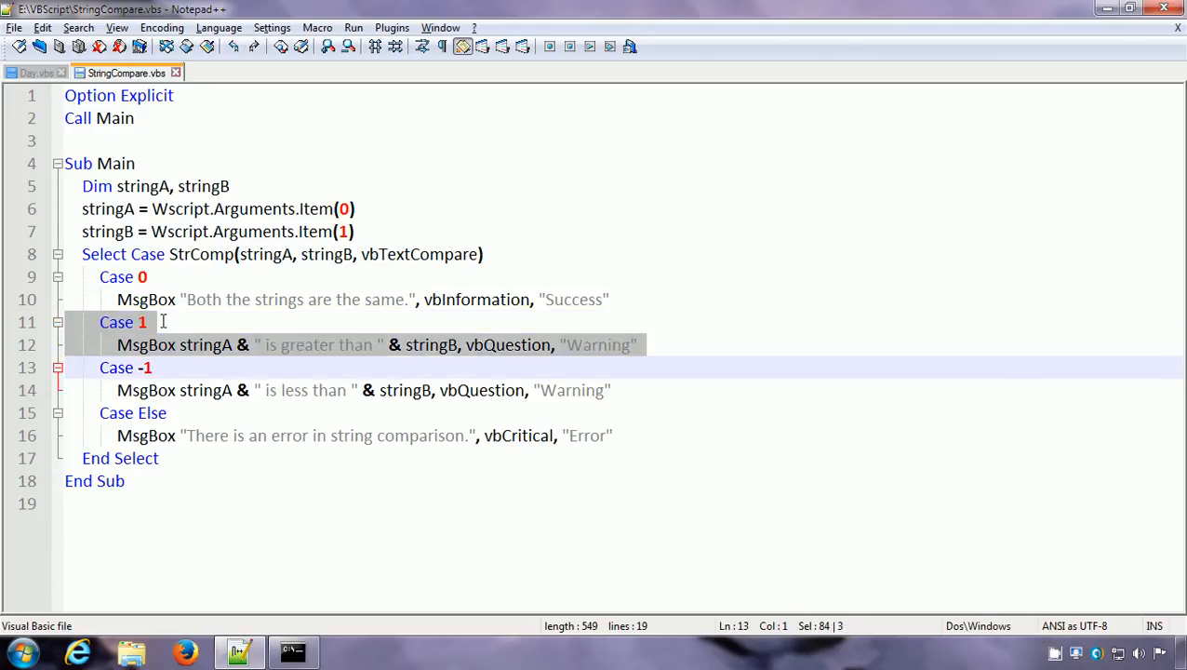
{"action": "mouse_move", "coordinate": [172, 345]}
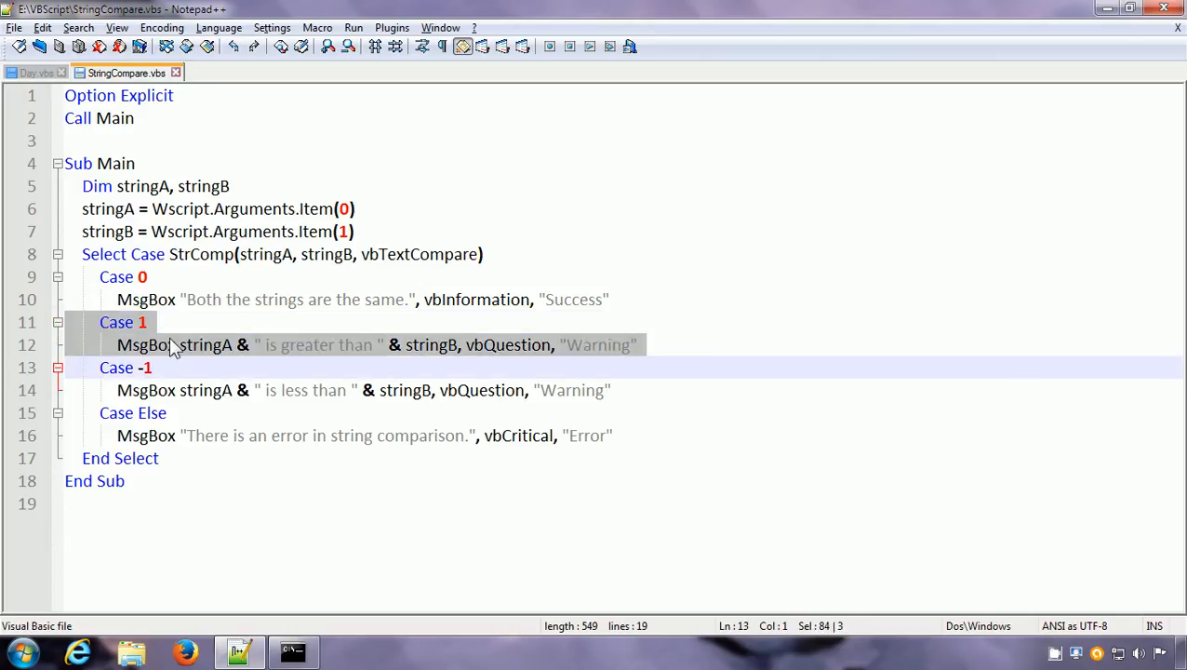
{"action": "mouse_move", "coordinate": [207, 361]}
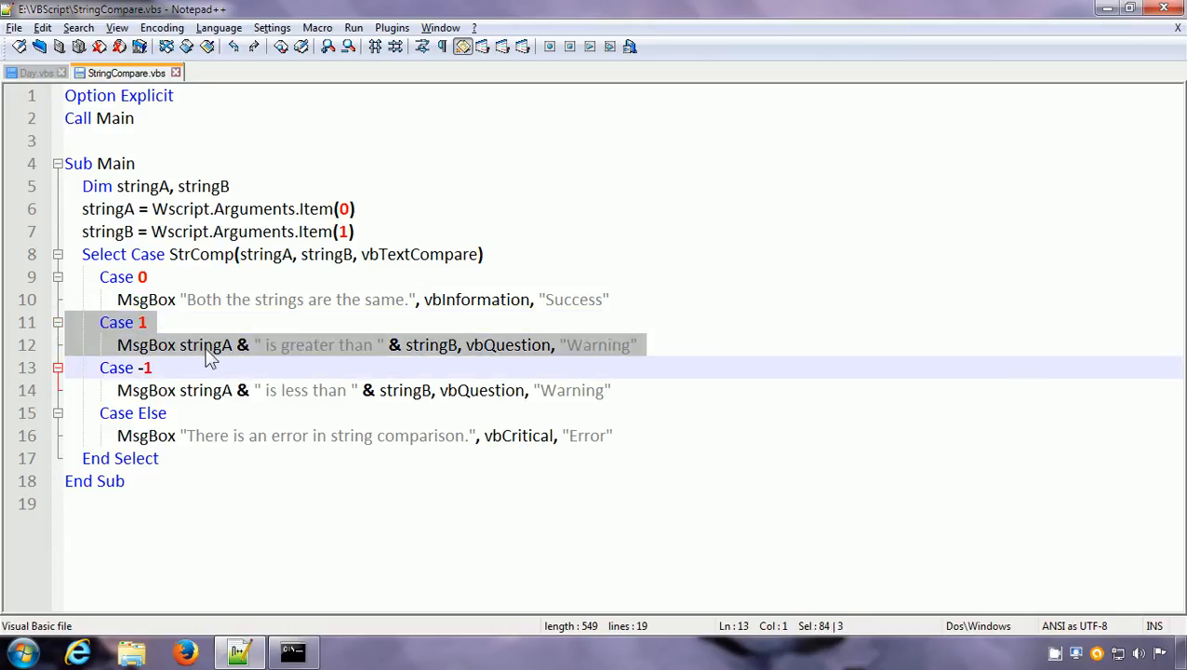
{"action": "mouse_move", "coordinate": [437, 360]}
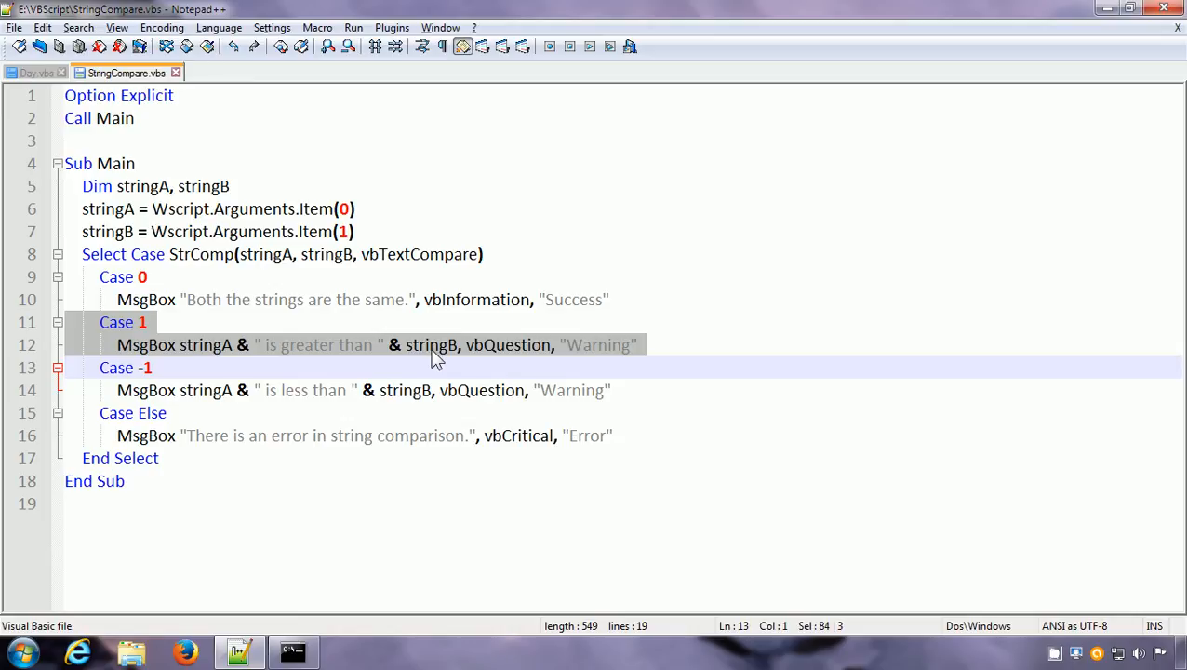
{"action": "mouse_move", "coordinate": [207, 355]}
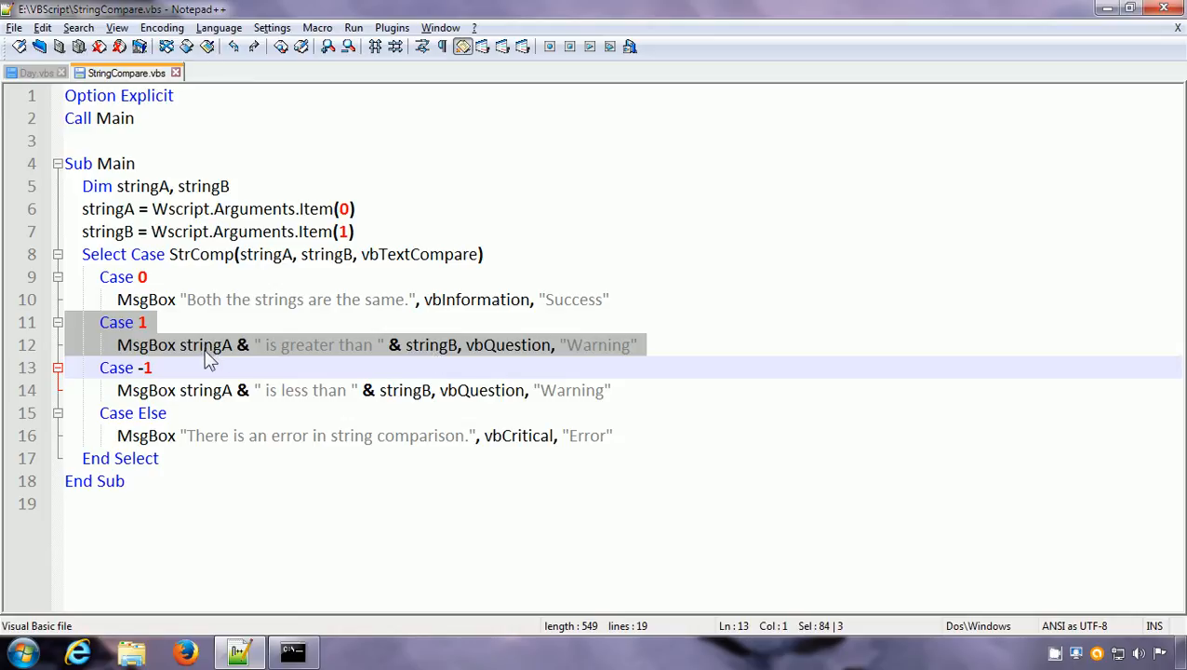
{"action": "mouse_move", "coordinate": [437, 359]}
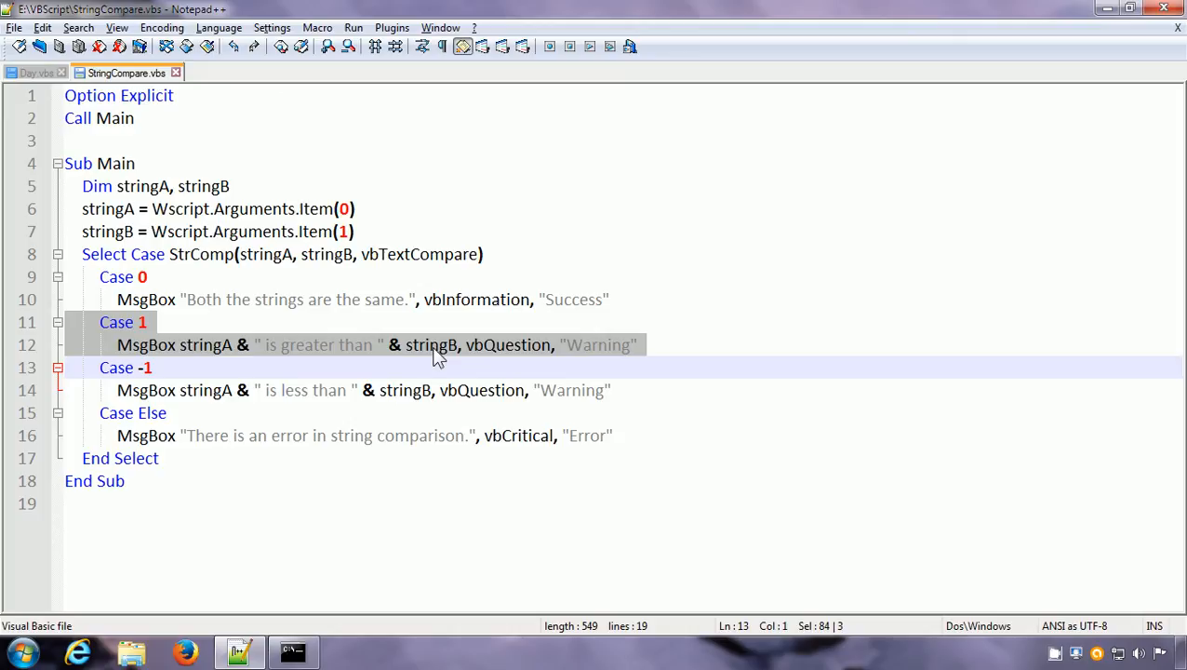
{"action": "mouse_move", "coordinate": [504, 357]}
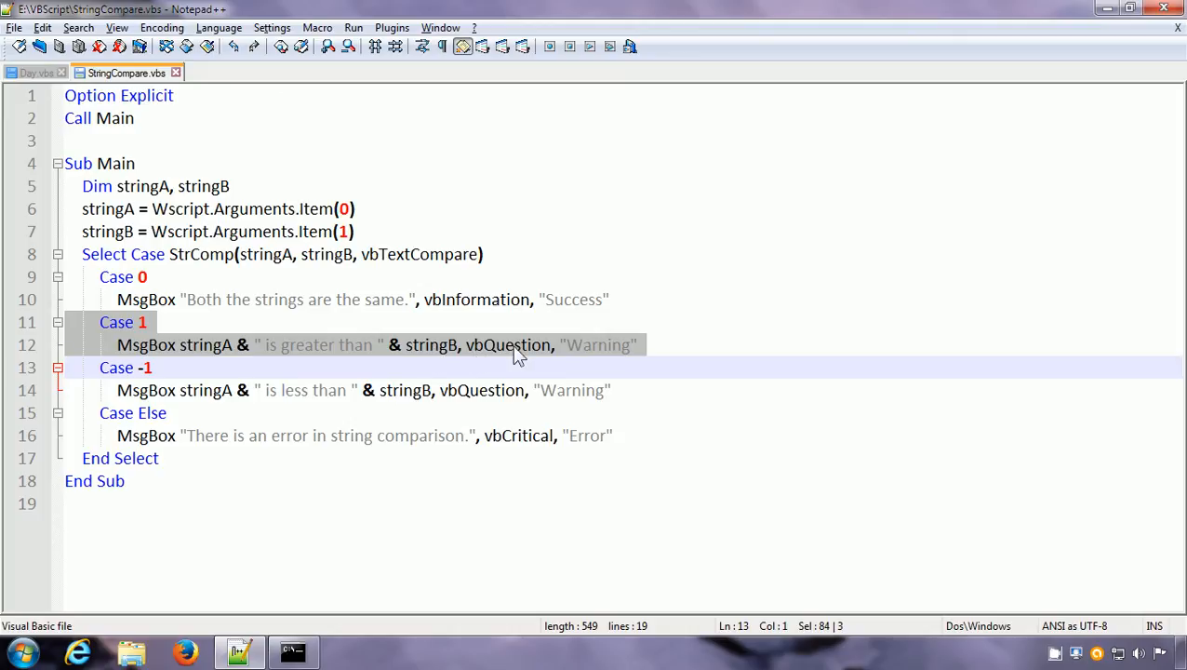
{"action": "mouse_move", "coordinate": [612, 359]}
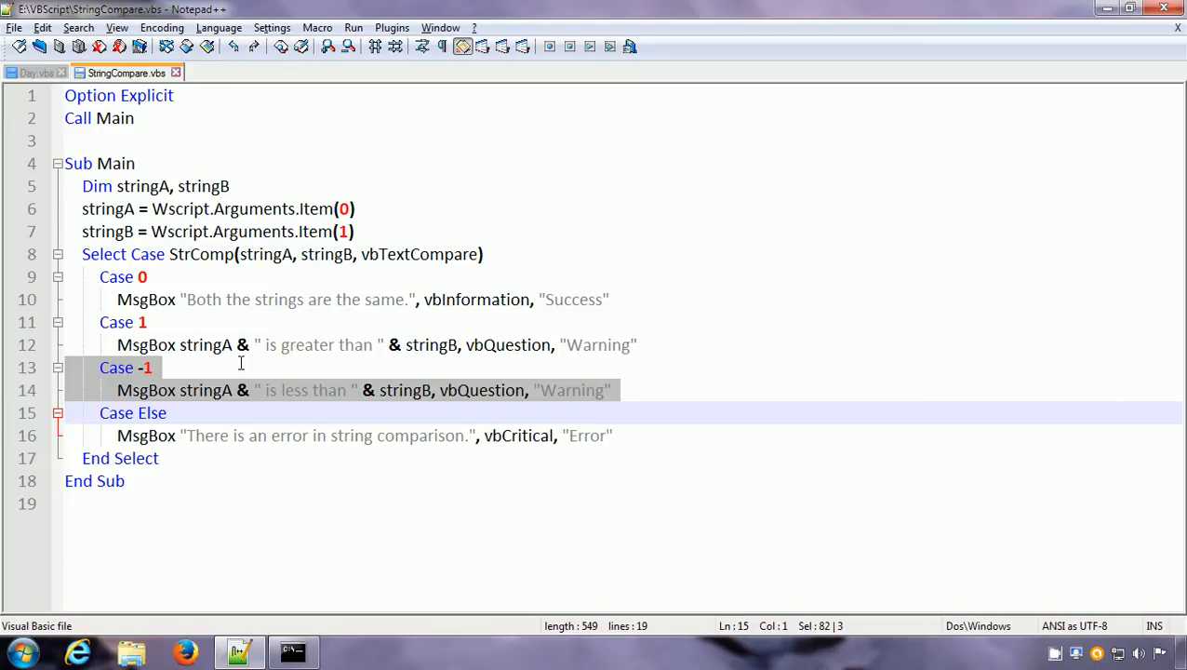
{"action": "mouse_move", "coordinate": [179, 407]}
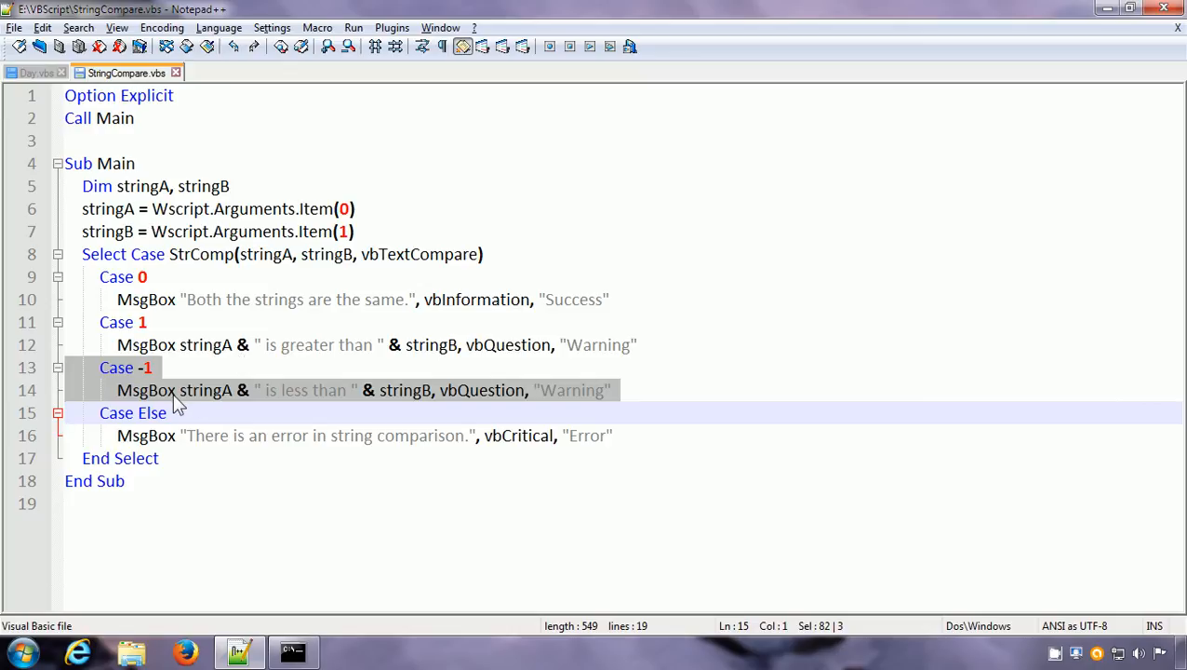
{"action": "mouse_move", "coordinate": [206, 402]}
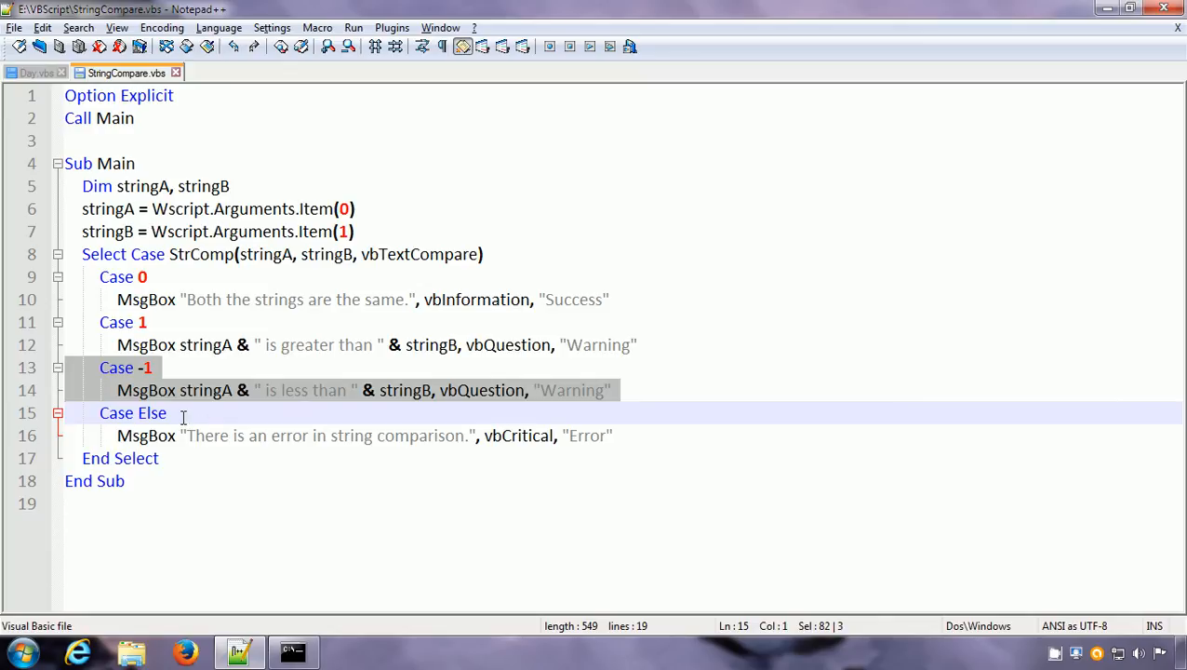
{"action": "left_click", "coordinate": [167, 412]}
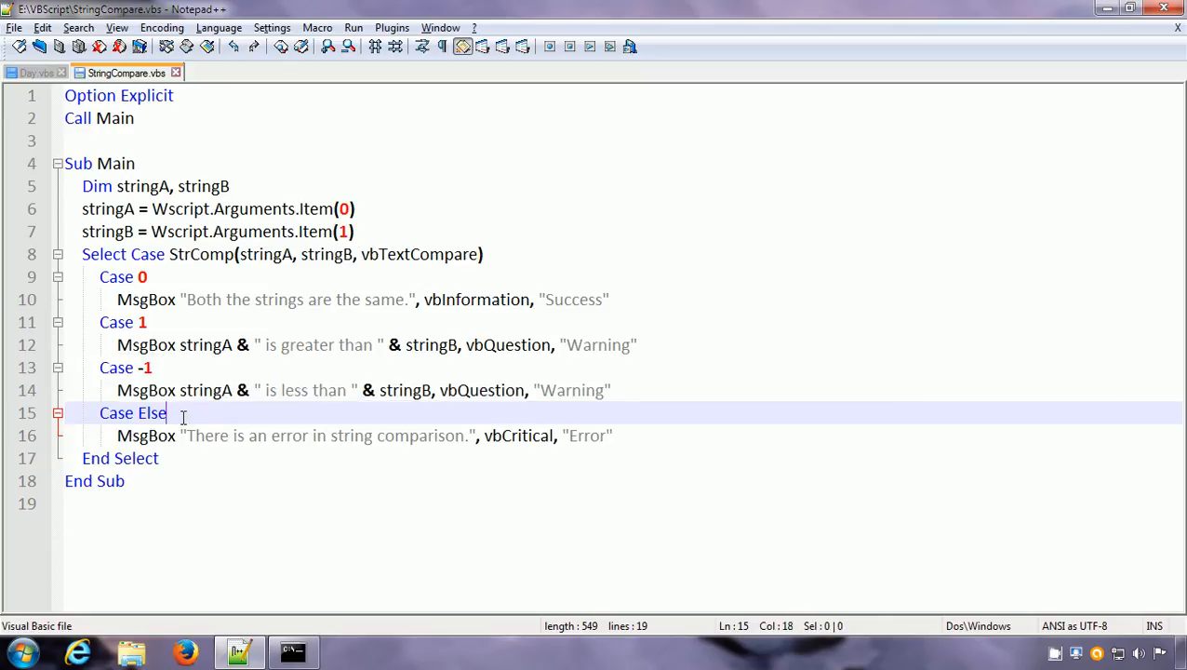
{"action": "left_click_drag", "start_coordinate": [168, 413], "coordinate": [117, 458]}
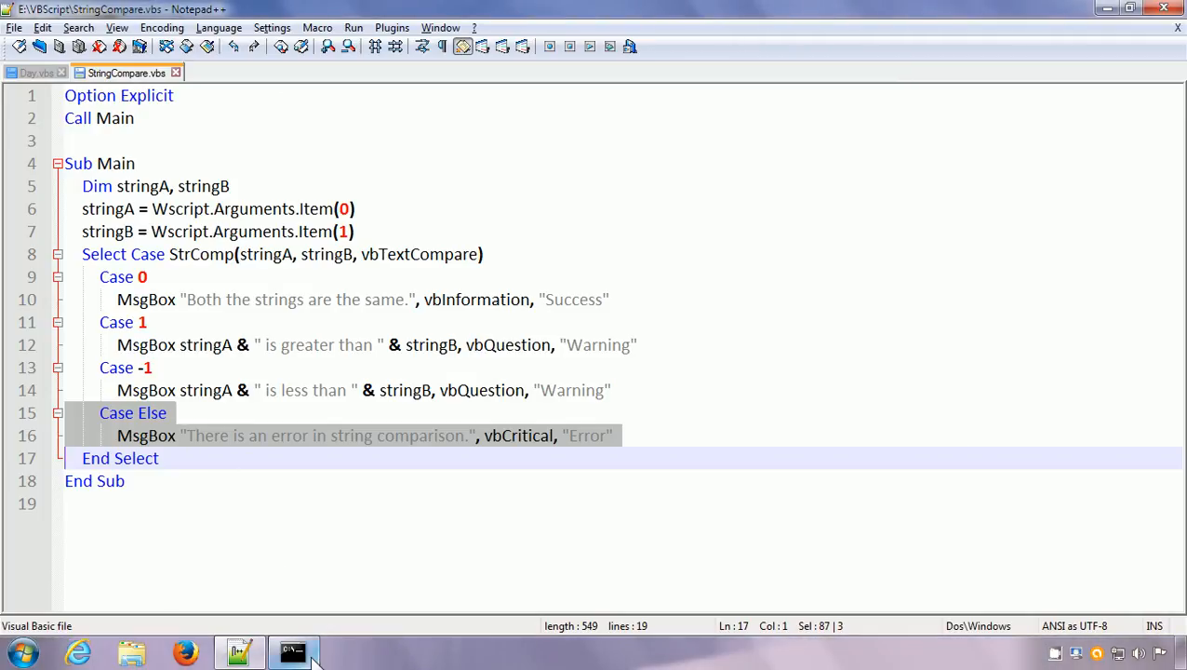
Run StringCompare.vbs xyz xyz in the command prompt.
{"action": "left_click", "coordinate": [293, 651]}
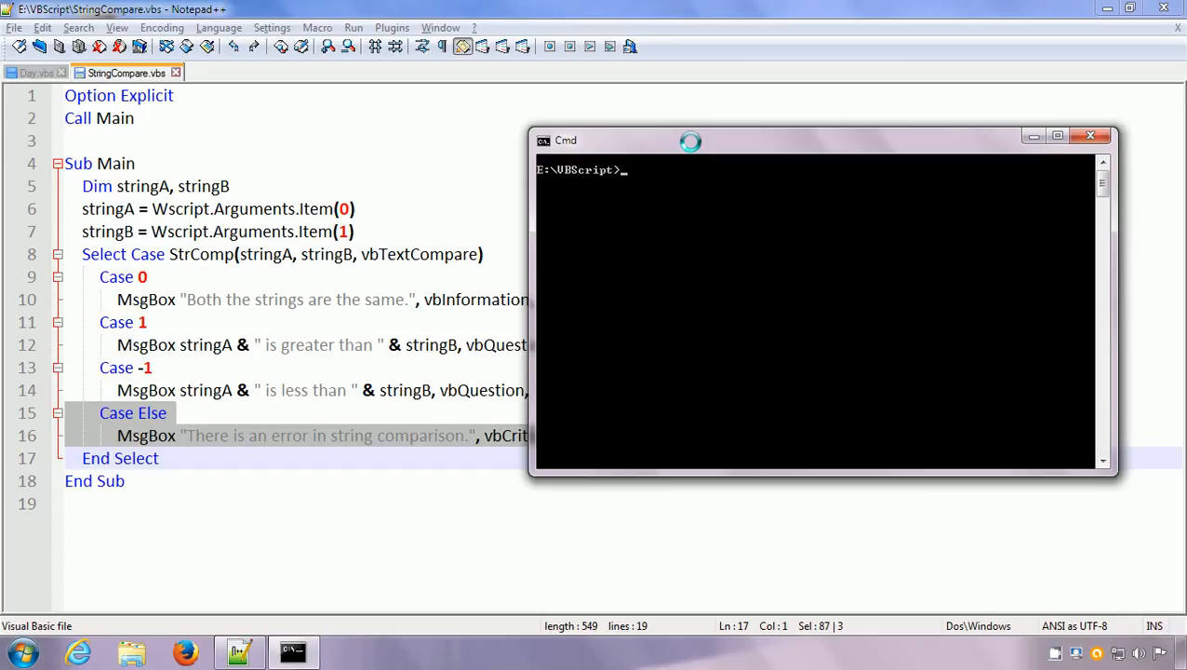
{"action": "type", "text": "StringCompare.vb"}
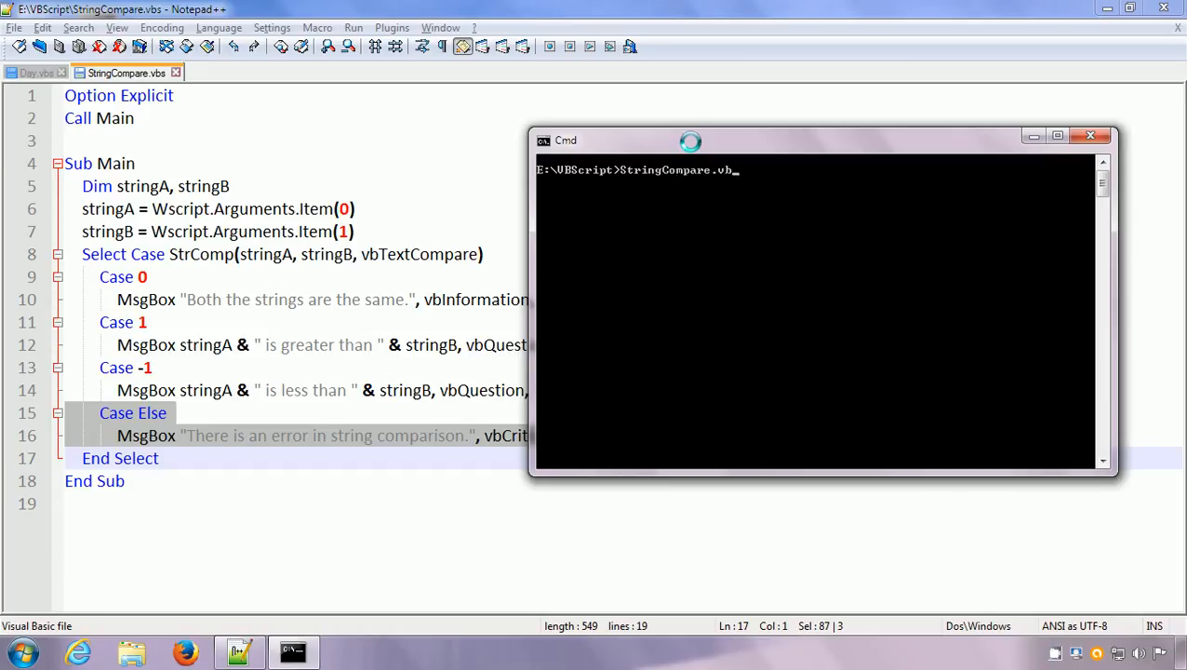
{"action": "type", "text": "s"}
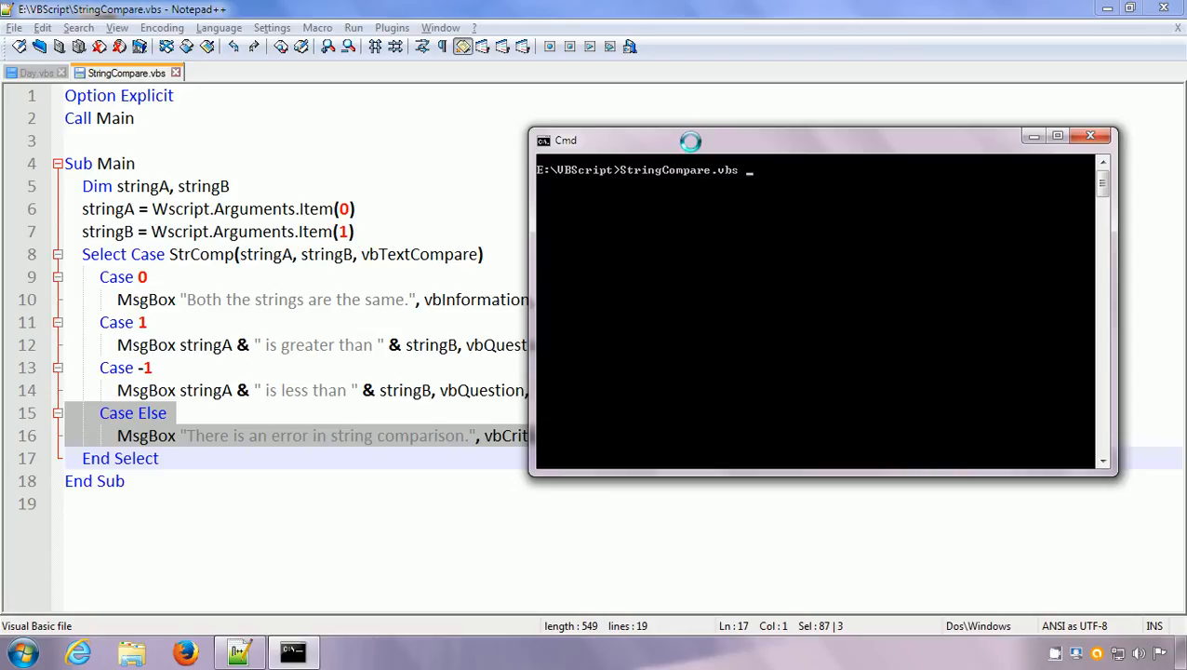
{"action": "type", "text": "xy"}
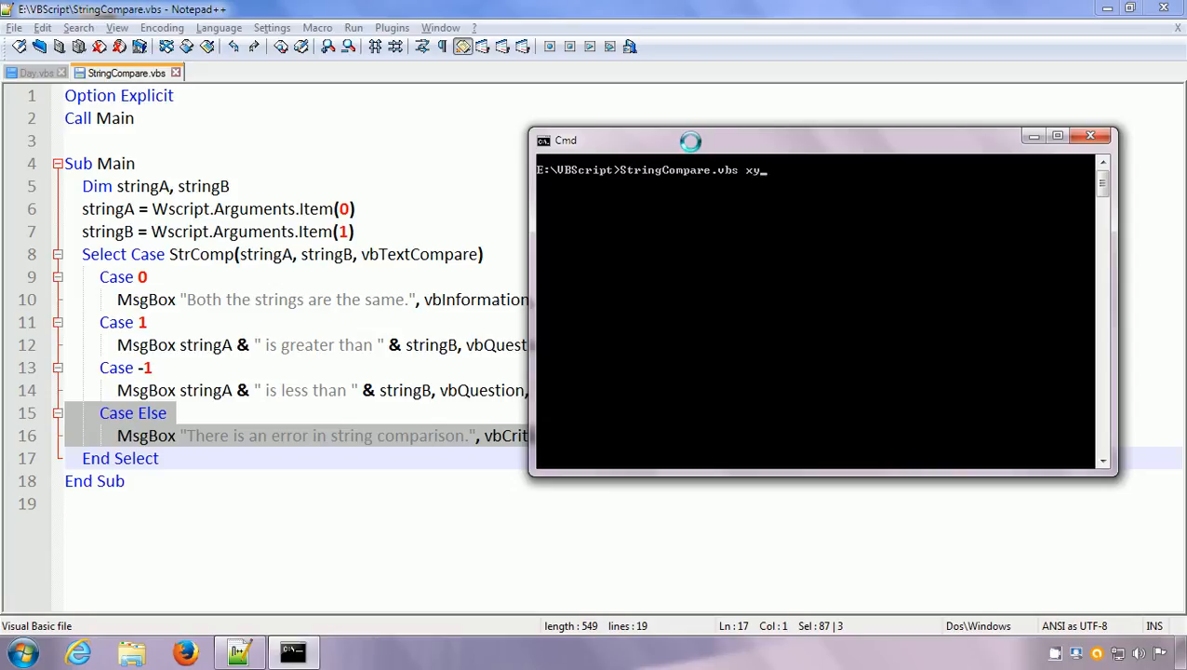
{"action": "type", "text": "z xyz"}
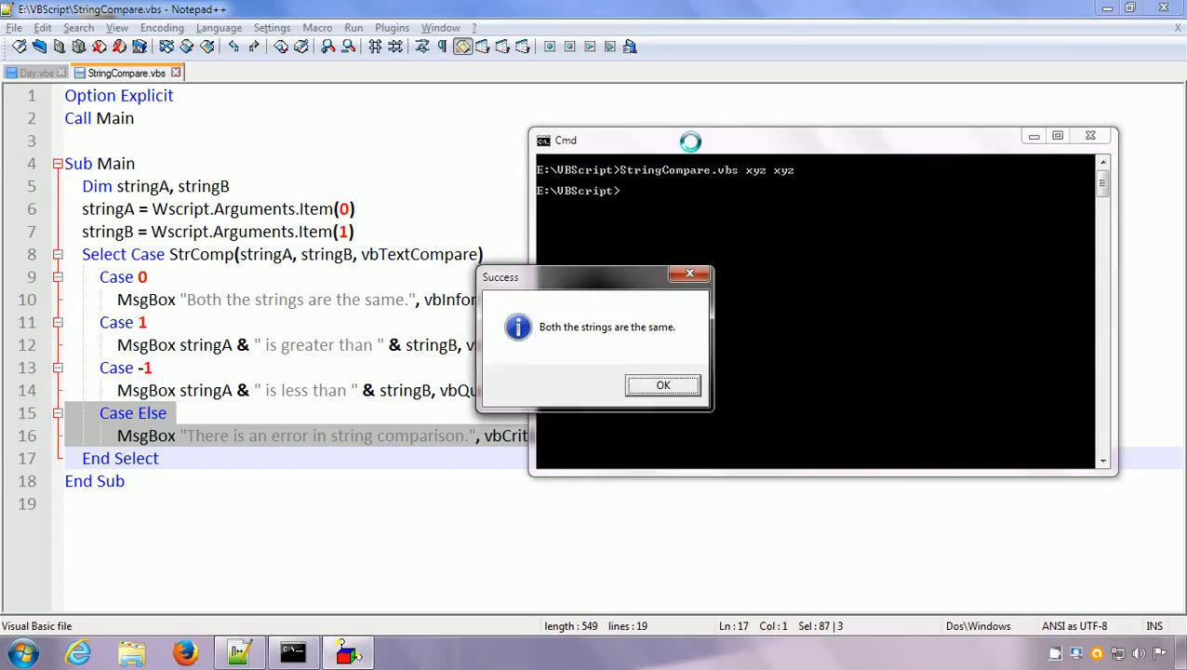
{"action": "mouse_move", "coordinate": [584, 318]}
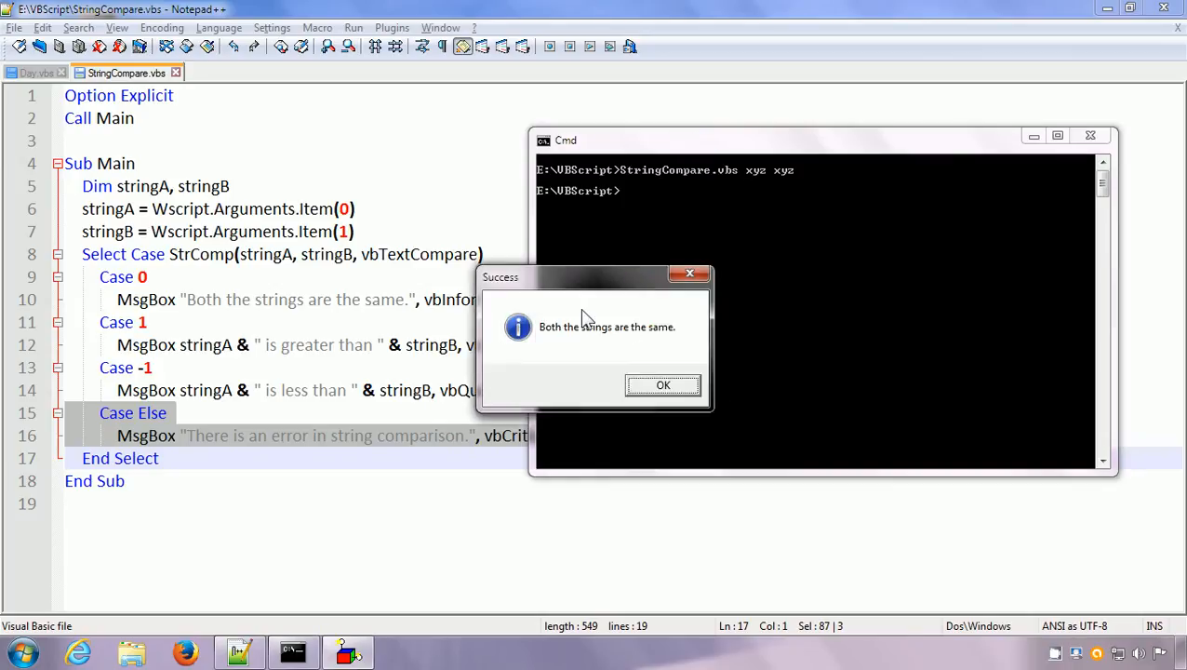
{"action": "mouse_move", "coordinate": [605, 338]}
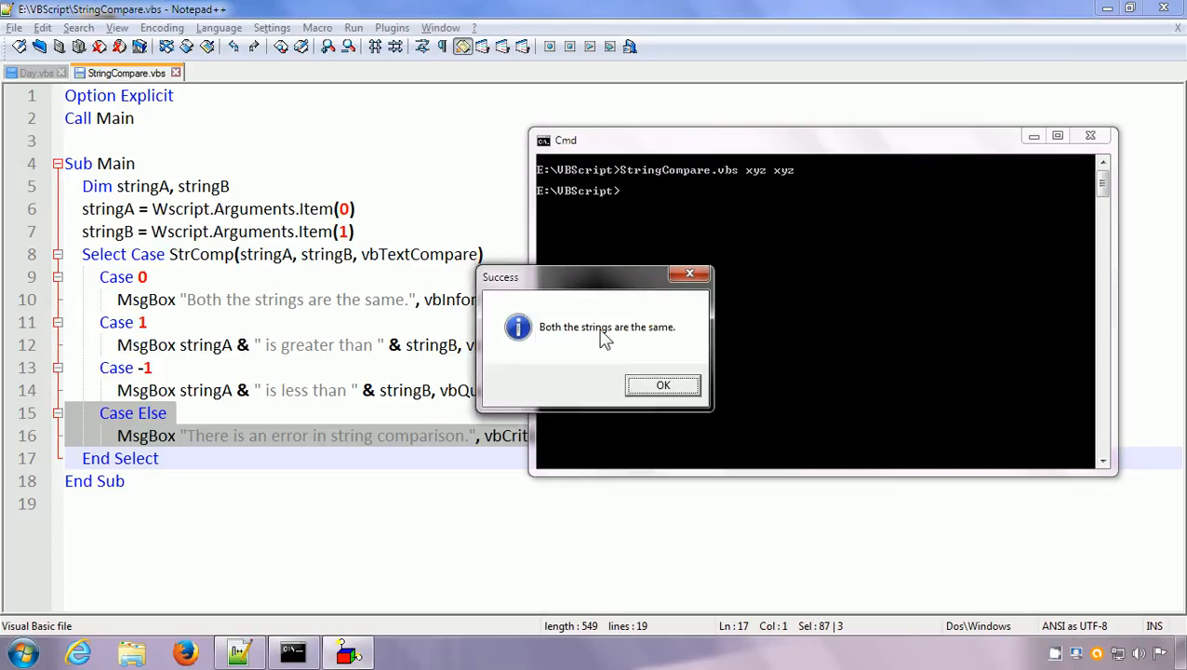
{"action": "mouse_move", "coordinate": [563, 337]}
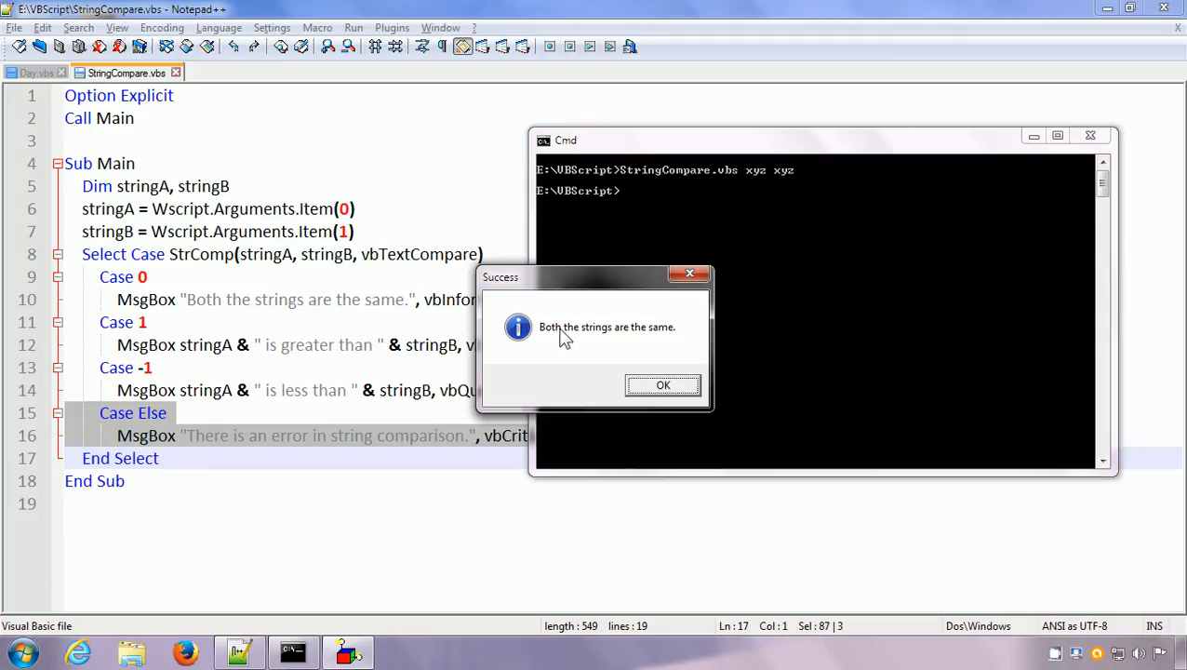
{"action": "mouse_move", "coordinate": [530, 332]}
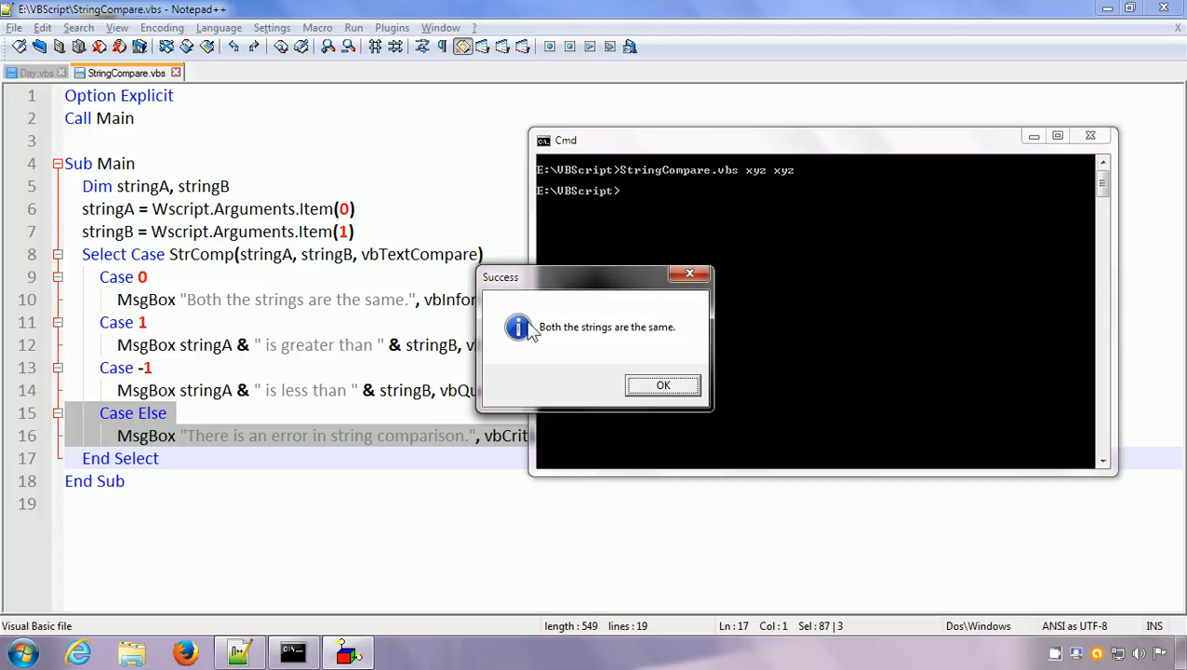
{"action": "mouse_move", "coordinate": [500, 289]}
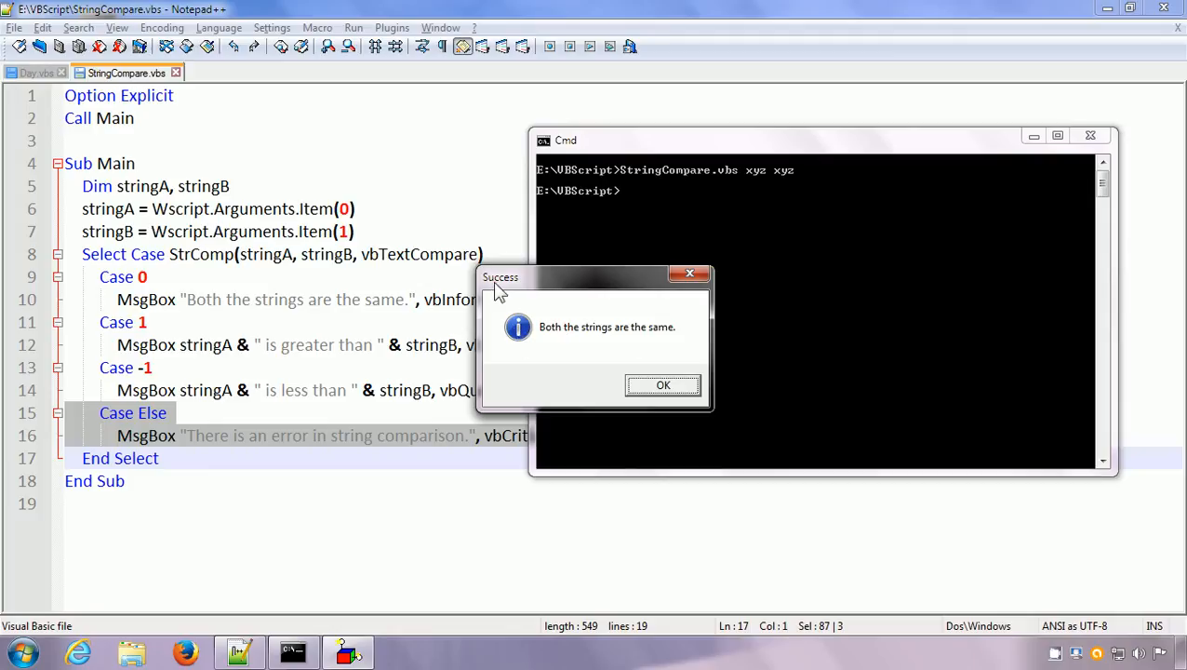
{"action": "mouse_move", "coordinate": [521, 286]}
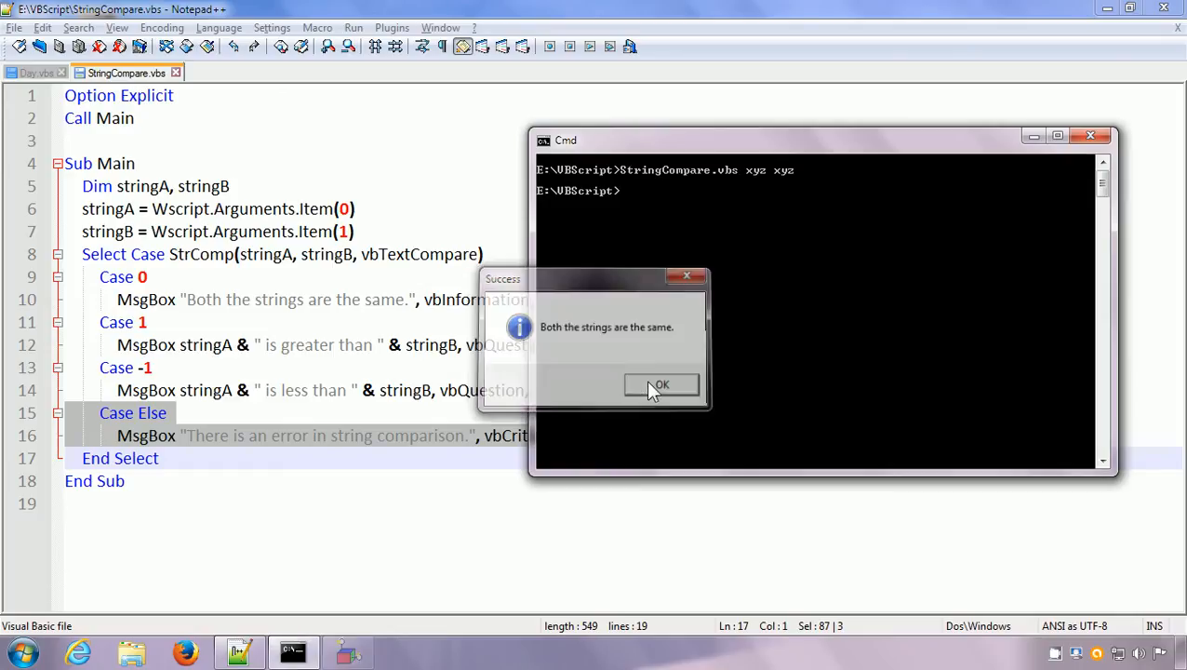
Dismiss the first Success box, run StringCompare.vbs xyz Xyz, and dismiss its same-strings message.
{"action": "left_click", "coordinate": [661, 384]}
{"action": "type", "text": "StringCompare.vbs xyz"}
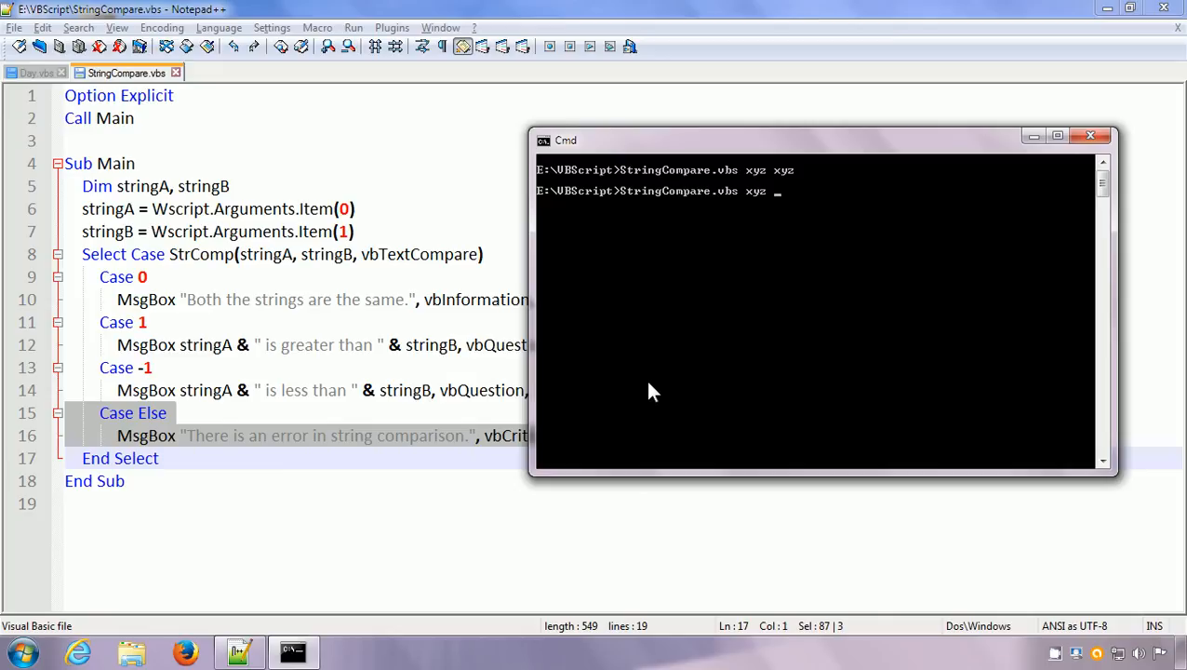
{"action": "type", "text": "Xyz"}
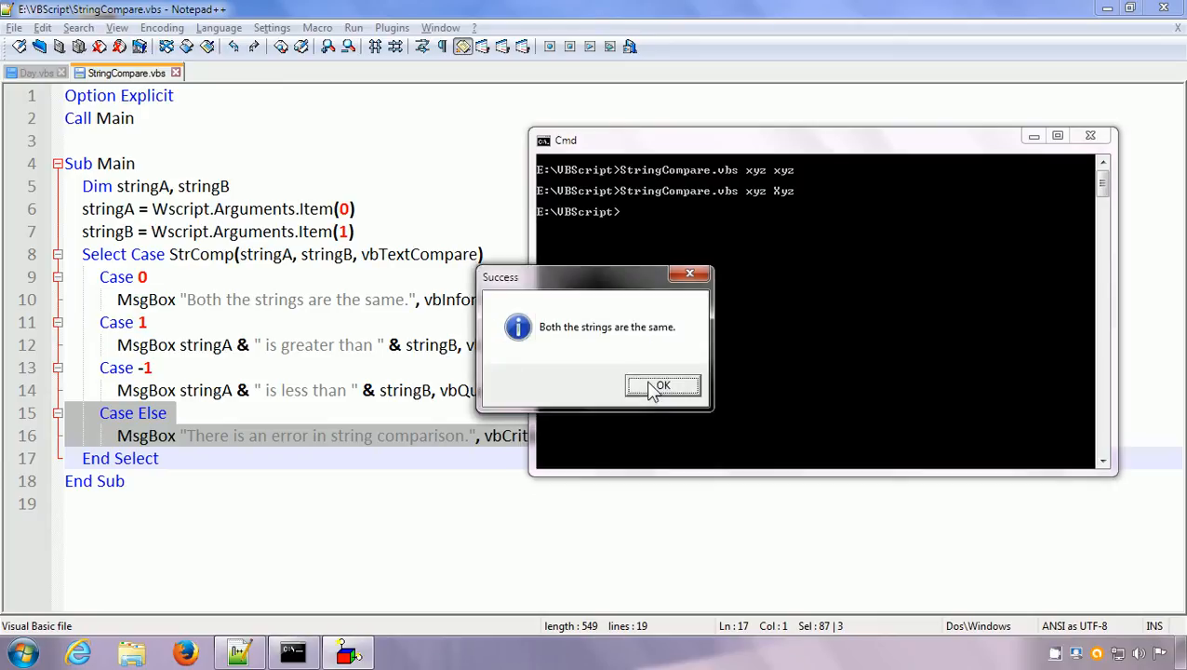
{"action": "left_click", "coordinate": [662, 385]}
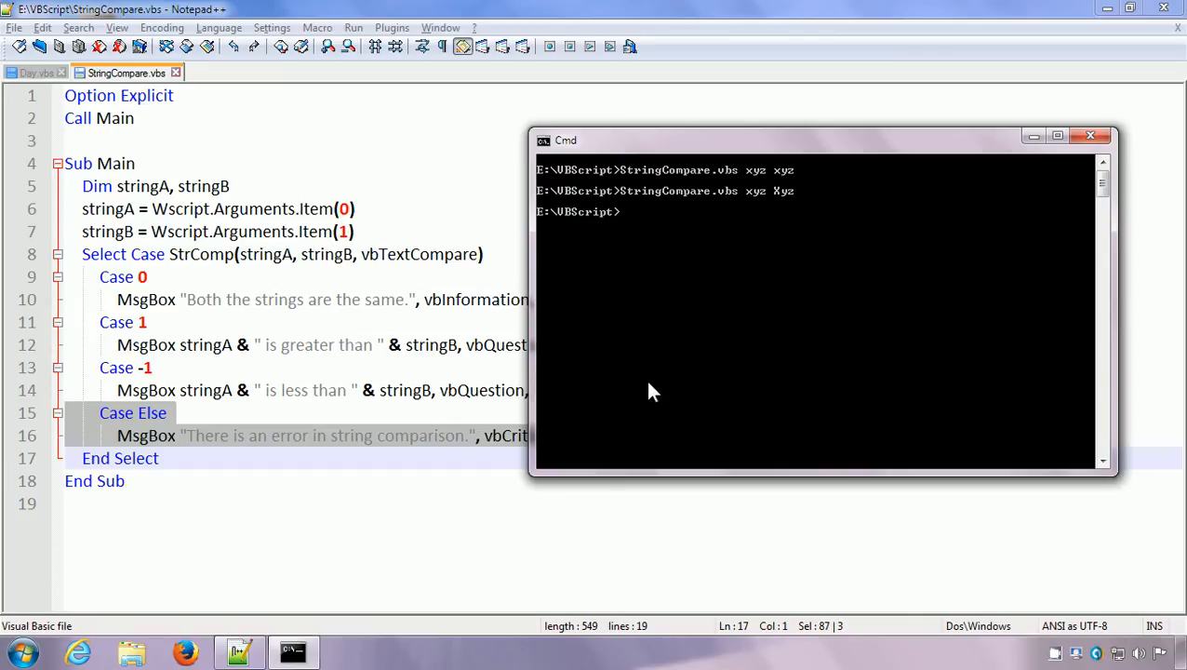
Run StringCompare.vbs with abc a, then a abc, dismissing both Warning boxes.
{"action": "type", "text": "StringCompare.vbs xyz X"}
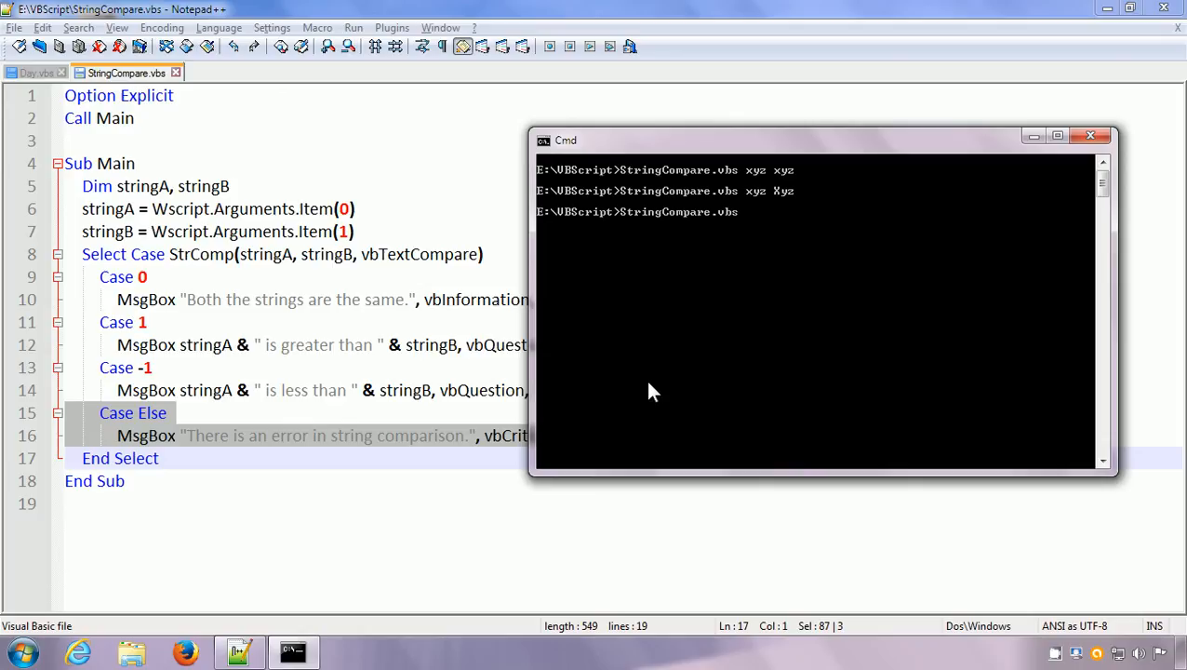
{"action": "type", "text": "abc a"}
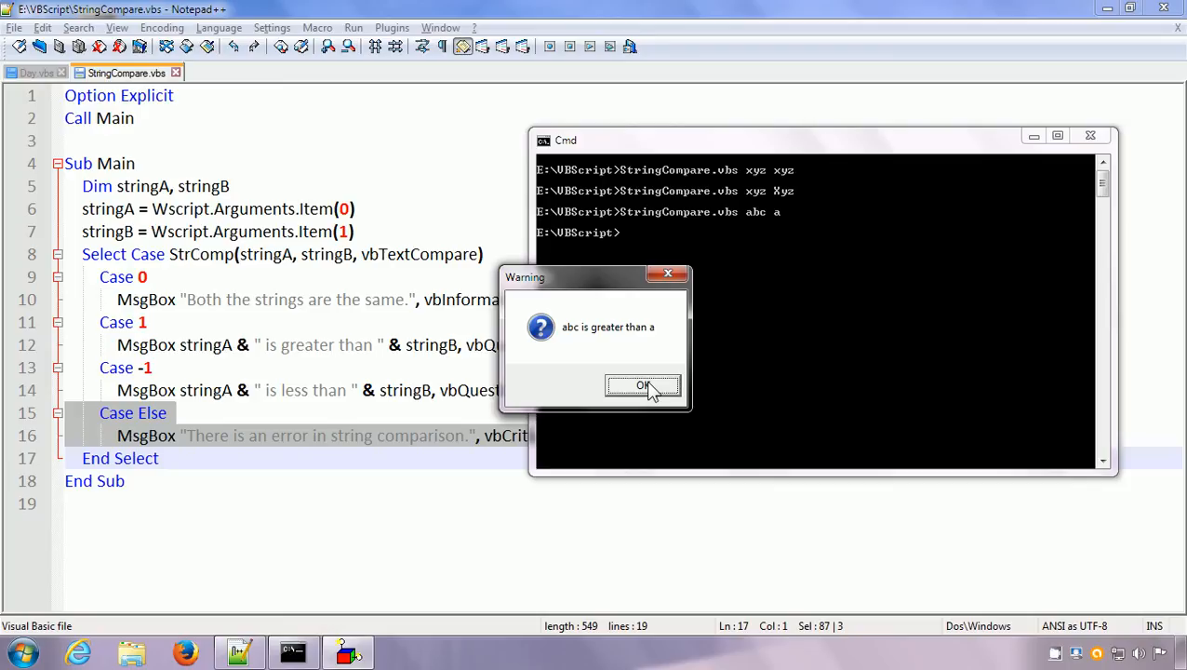
{"action": "left_click", "coordinate": [643, 385]}
{"action": "type", "text": "StringCompare.vbs a abc"}
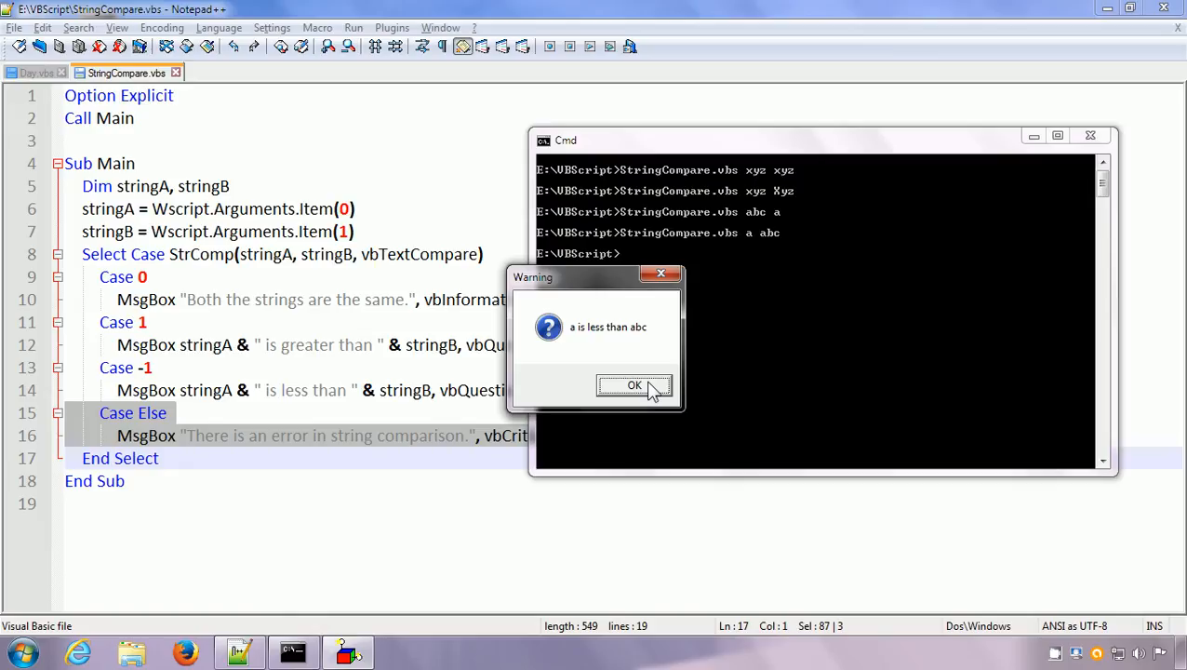
{"action": "left_click", "coordinate": [633, 385]}
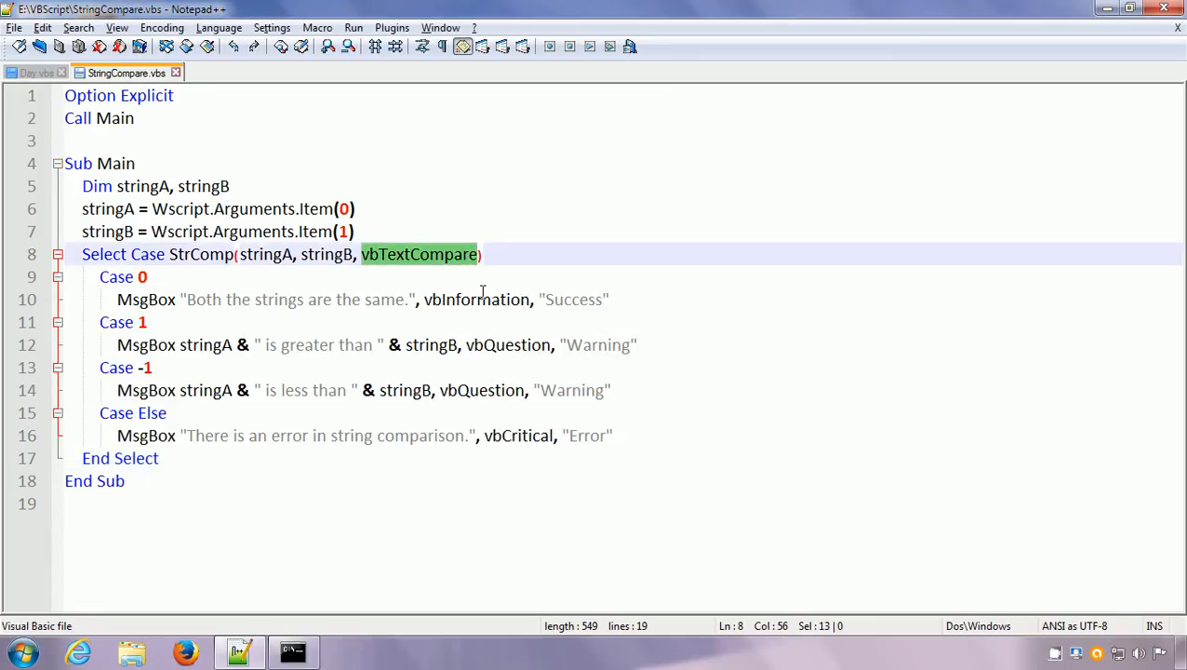
Delete vbTextCompare and its comma from the StrComp call, then return to Cmd.
{"action": "key", "text": "Delete"}
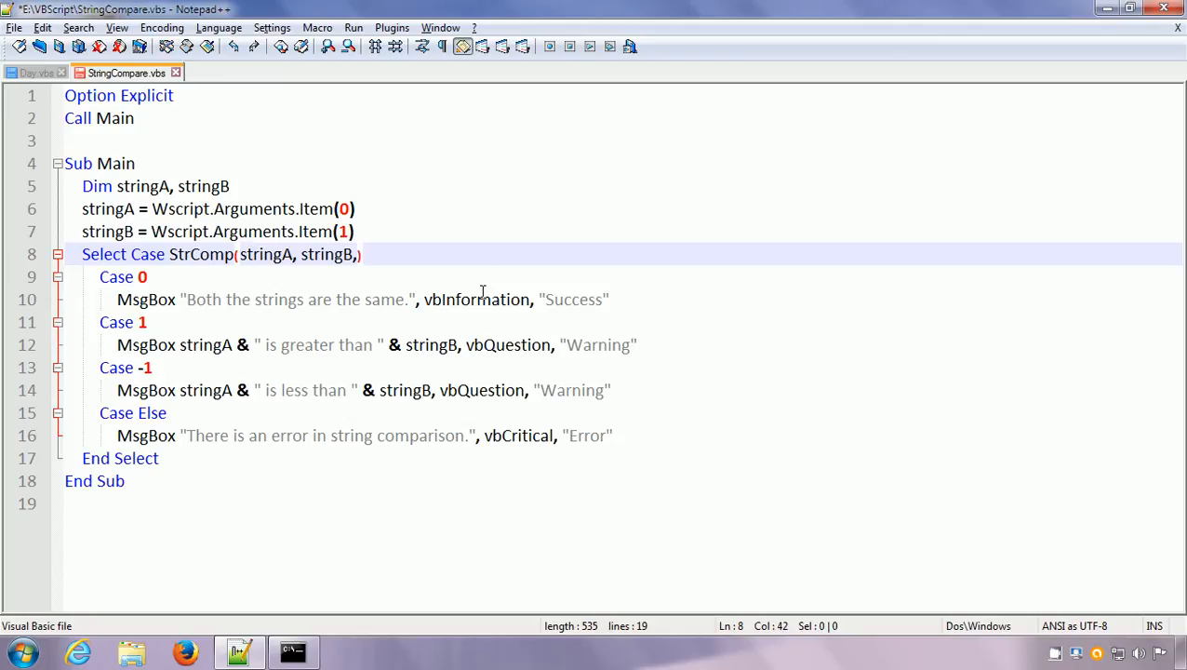
{"action": "key", "text": "Backspace"}
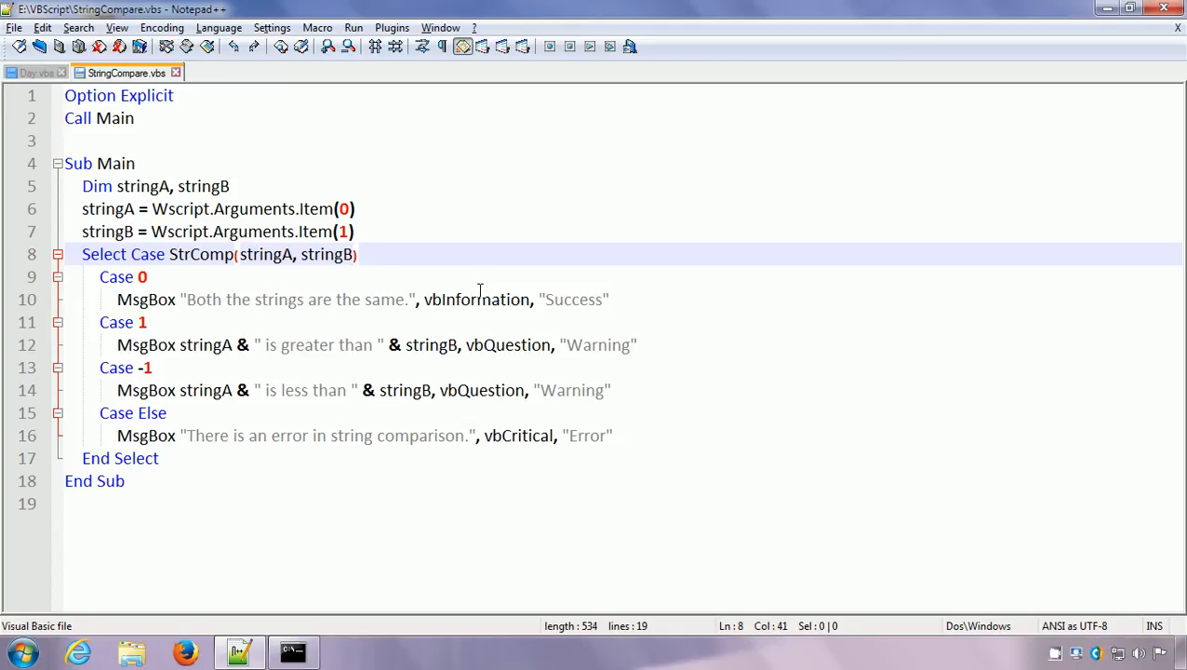
{"action": "left_click", "coordinate": [293, 651]}
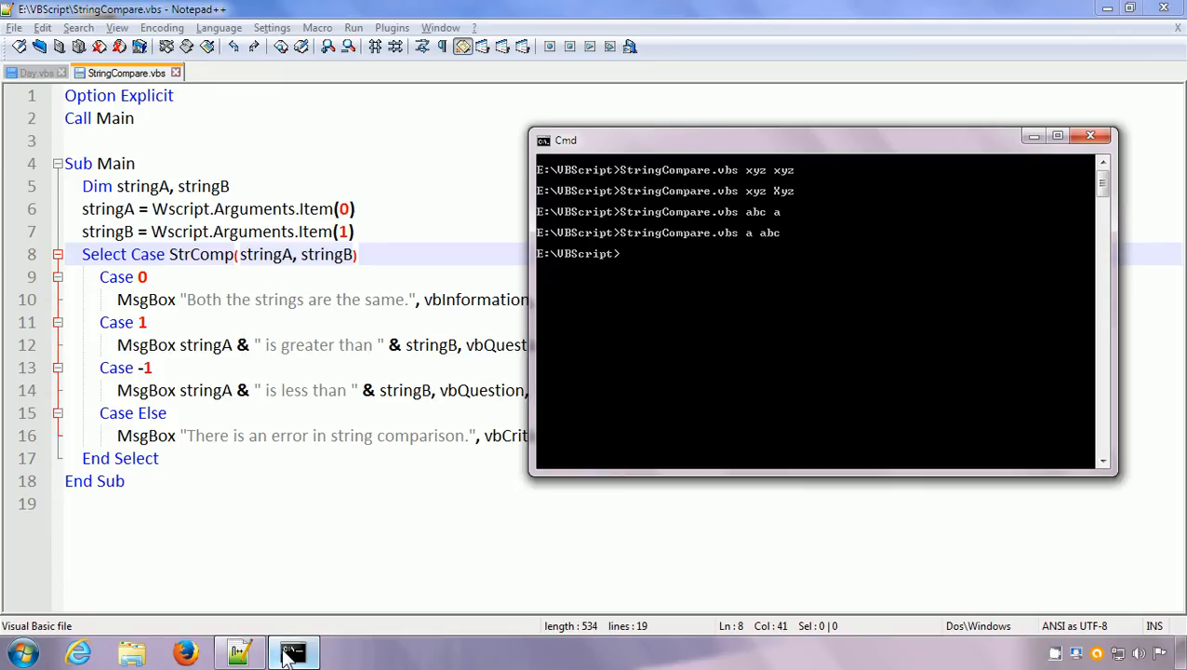
Run StringCompare.vbs xyz Xyz and dismiss the 'xyz is greater than Xyz' warning.
{"action": "type", "text": "StringCompare.vbs xyz Xyz"}
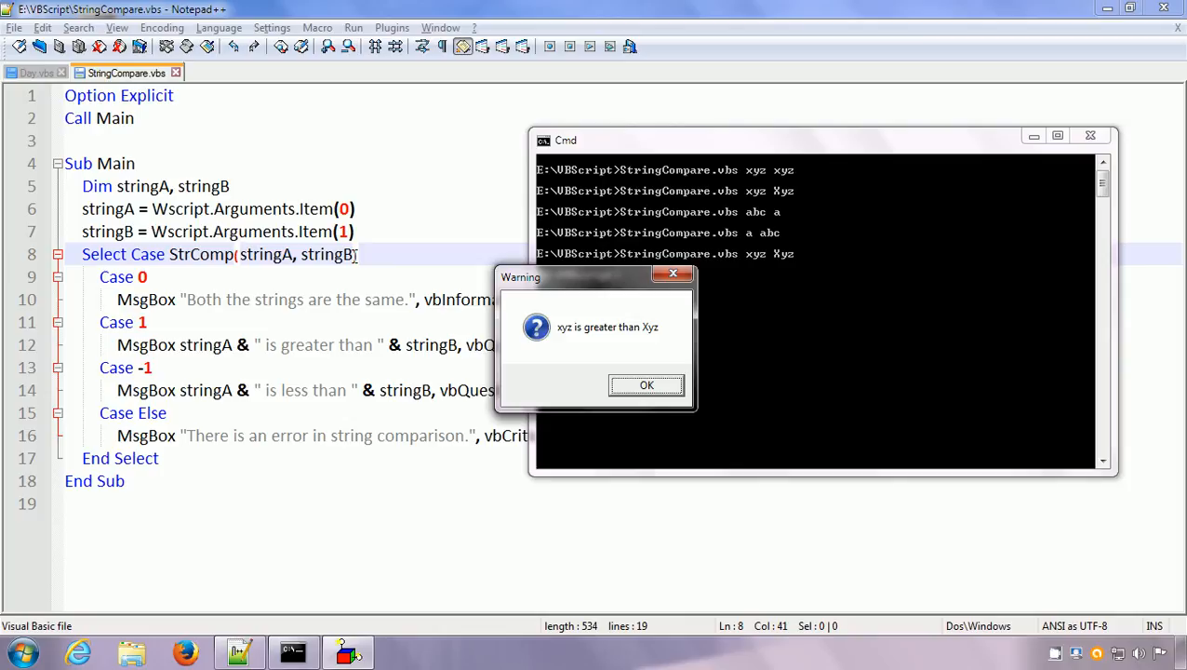
{"action": "mouse_move", "coordinate": [665, 415]}
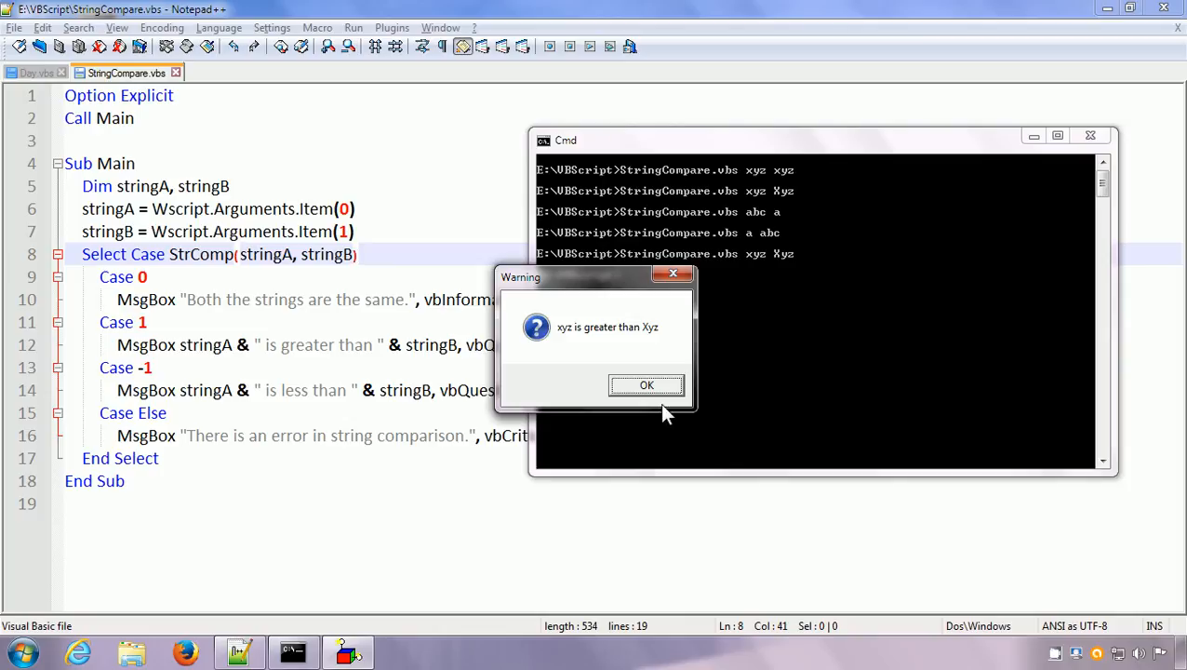
{"action": "left_click", "coordinate": [647, 385]}
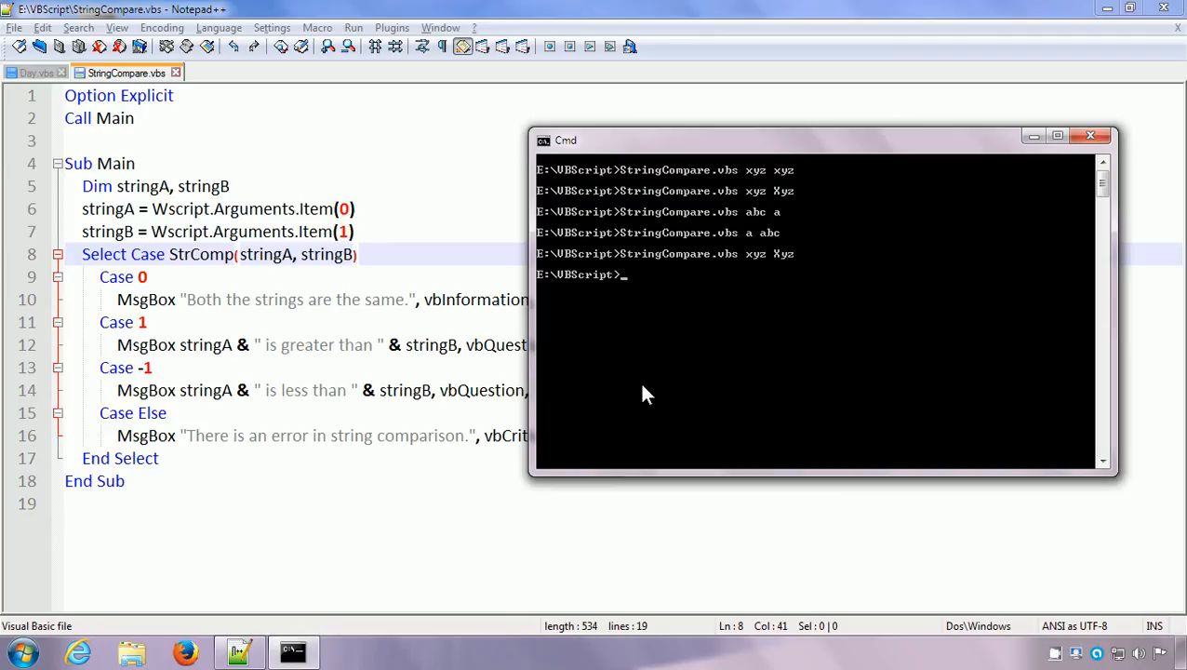